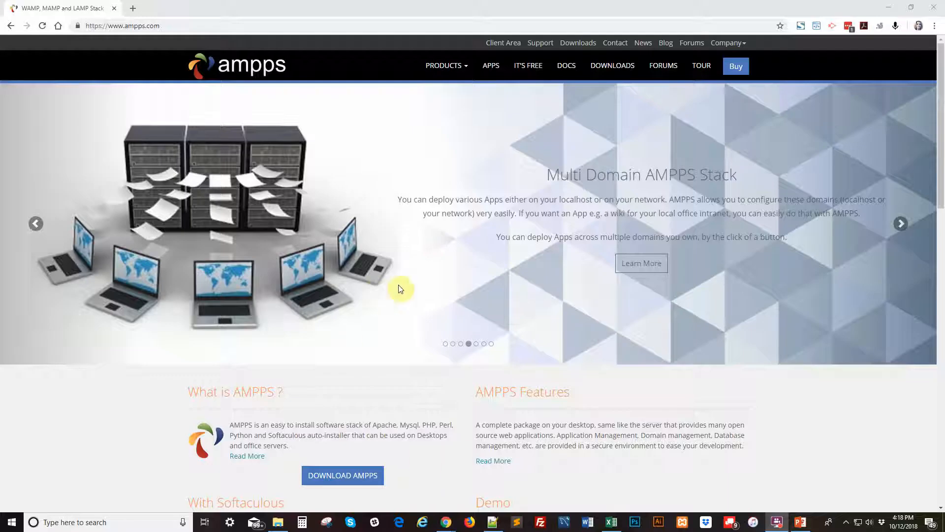
Download the AMPPS 3.8 Windows installer from the ampps.com downloads page
left_click(172, 25)
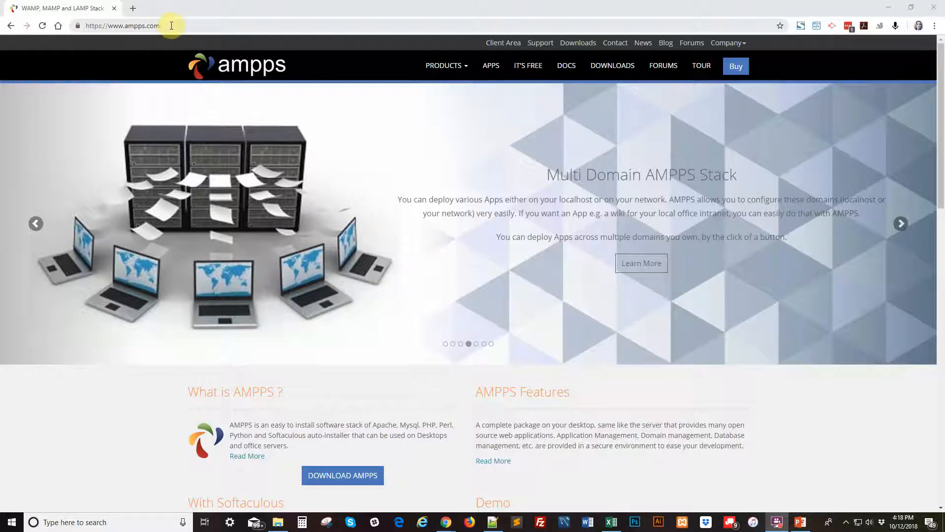
scroll("down", 3)
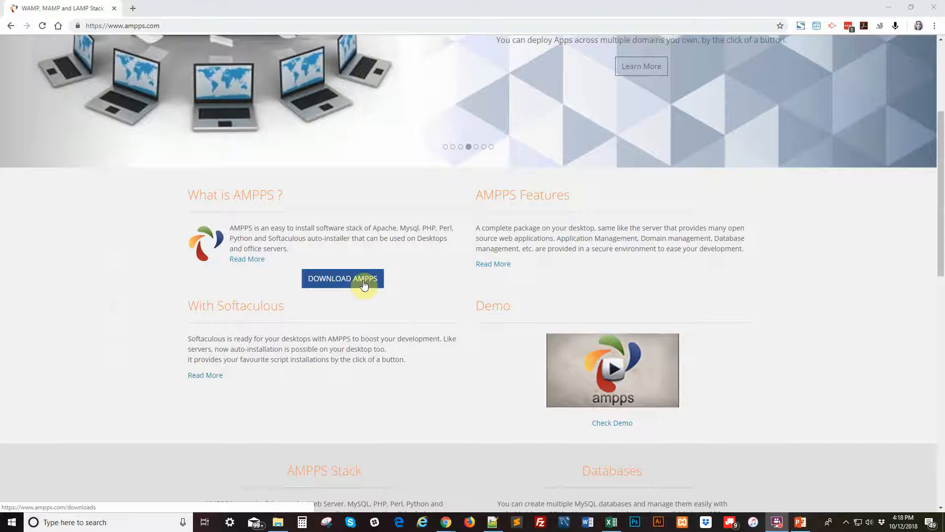
left_click(343, 278)
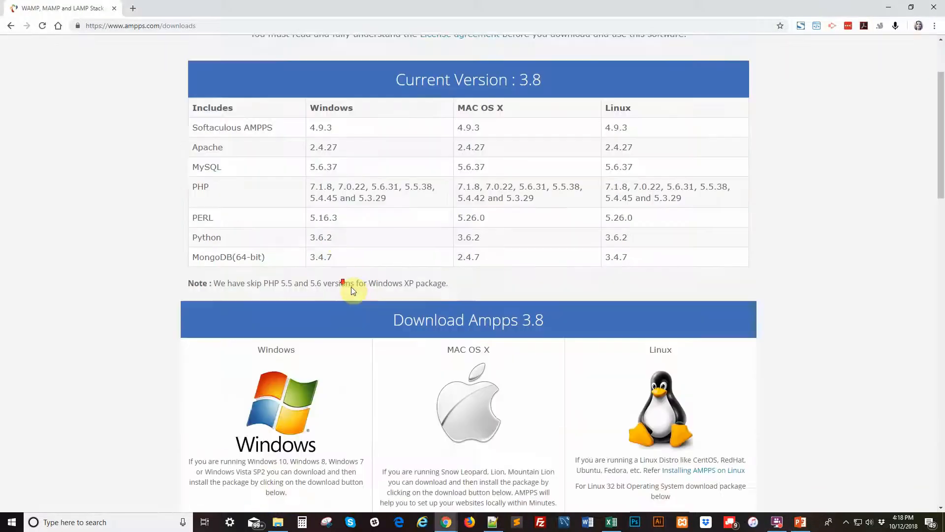
scroll("down", 3)
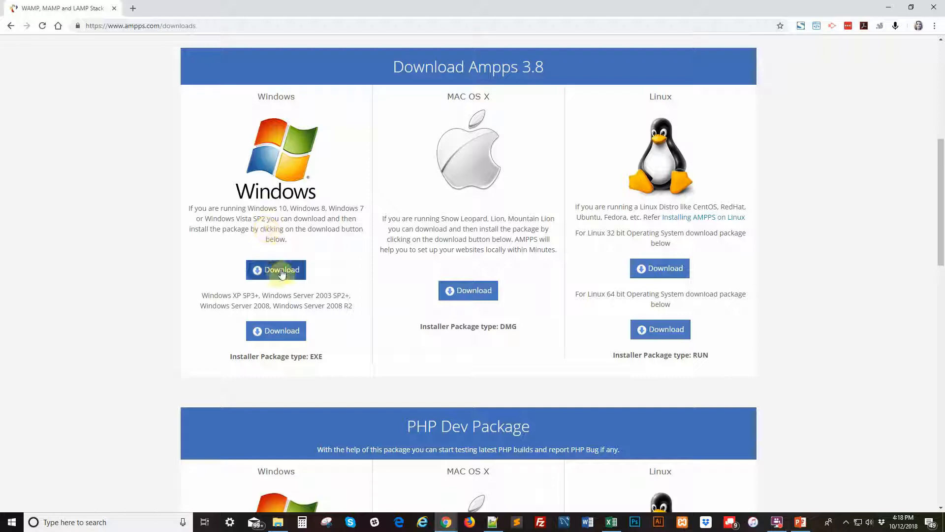
left_click(276, 269)
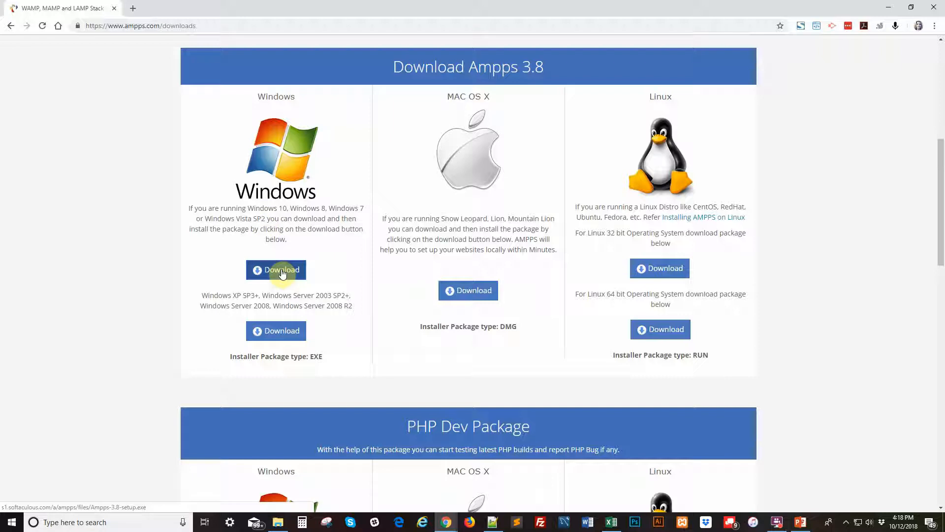
mouse_move(275, 249)
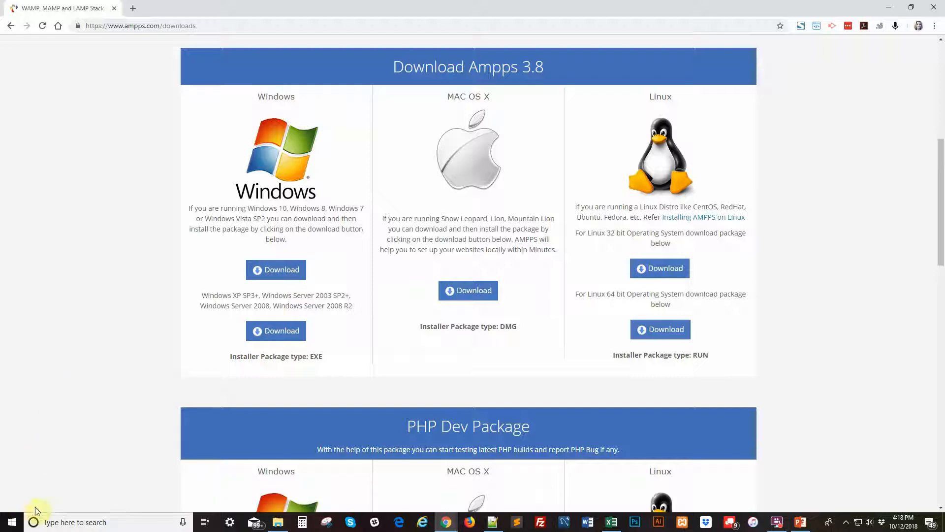
mouse_move(69, 499)
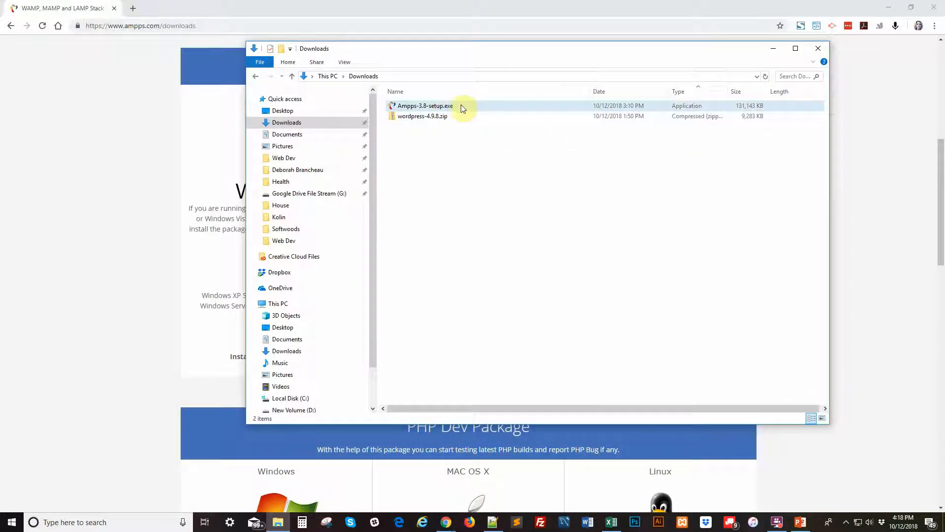
Launch Ampps-3.8-setup.exe from the Downloads folder
left_click(425, 105)
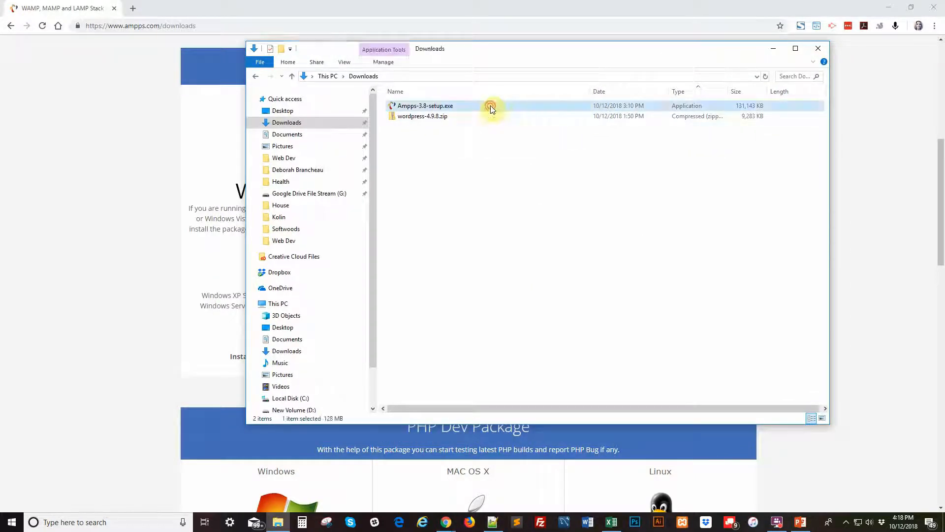
mouse_move(538, 208)
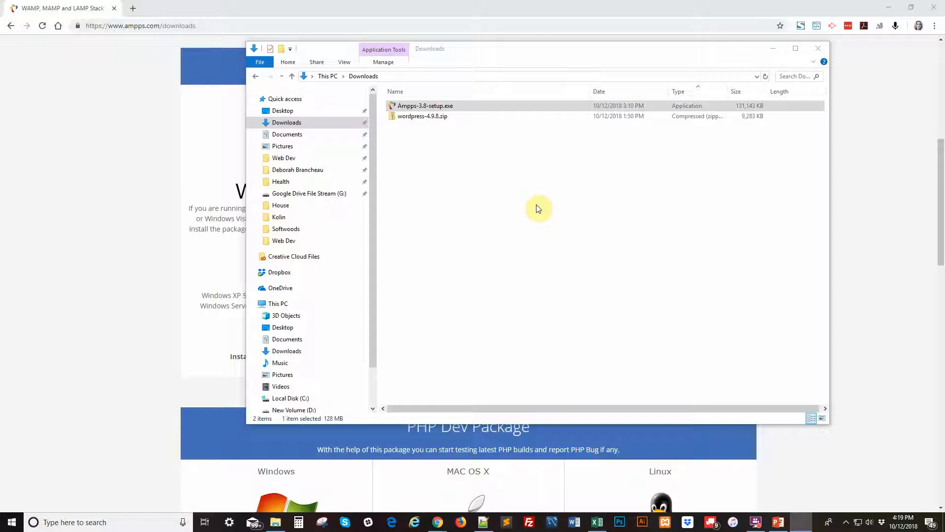
double_click(424, 106)
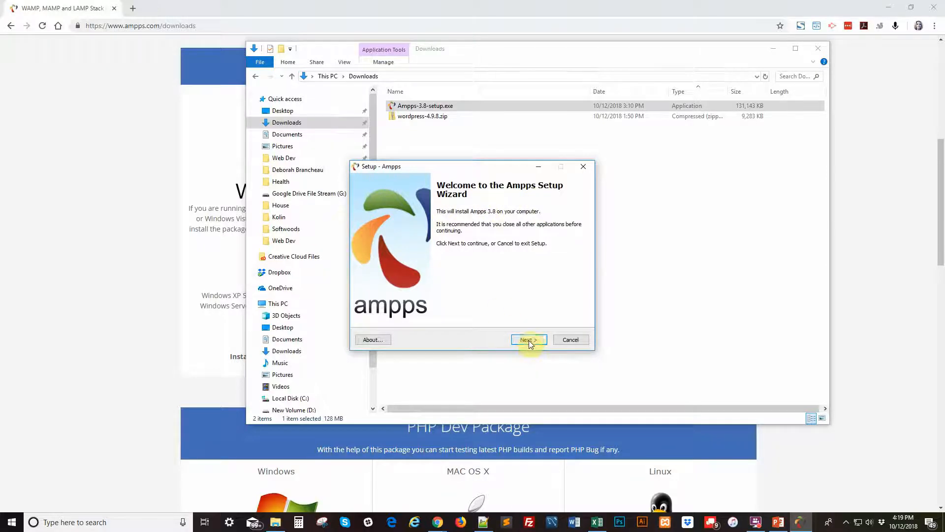
Pass the welcome screen, accept the license agreement, and continue past the Information page
left_click(528, 339)
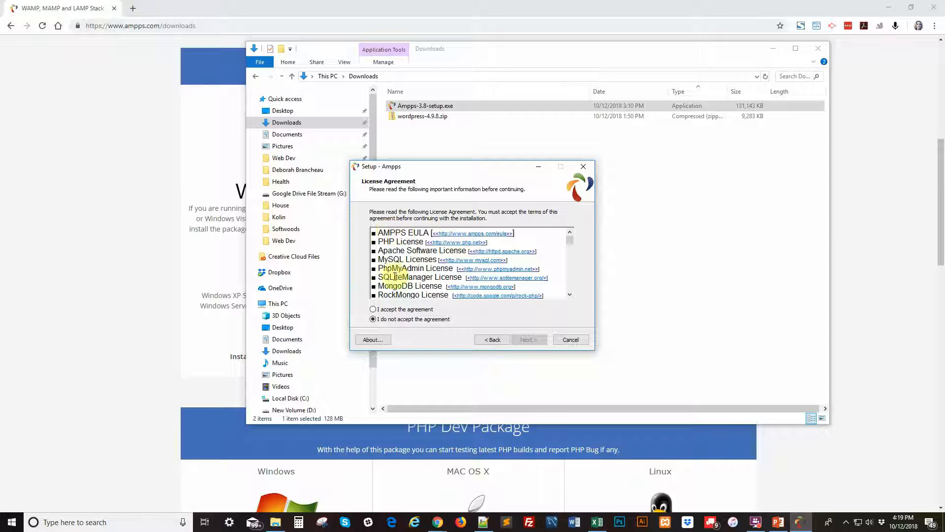
scroll("down", 3)
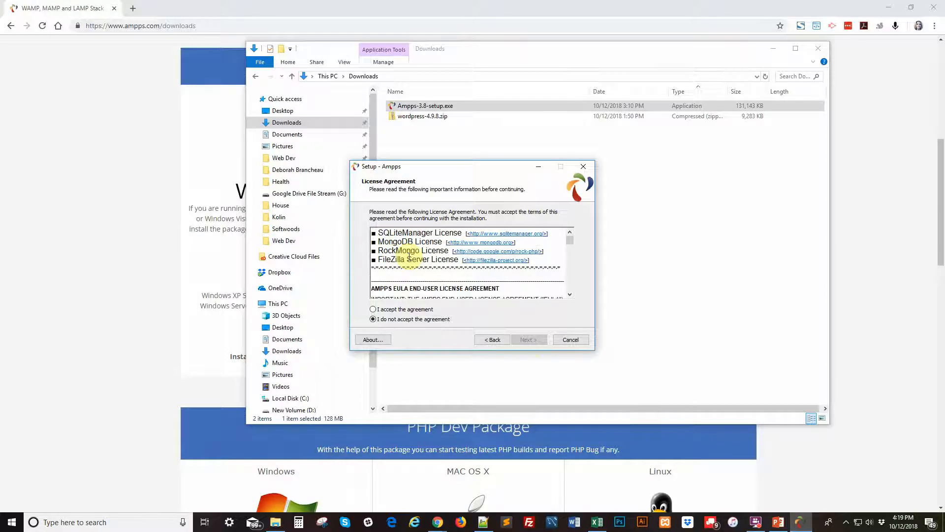
scroll("down", 3)
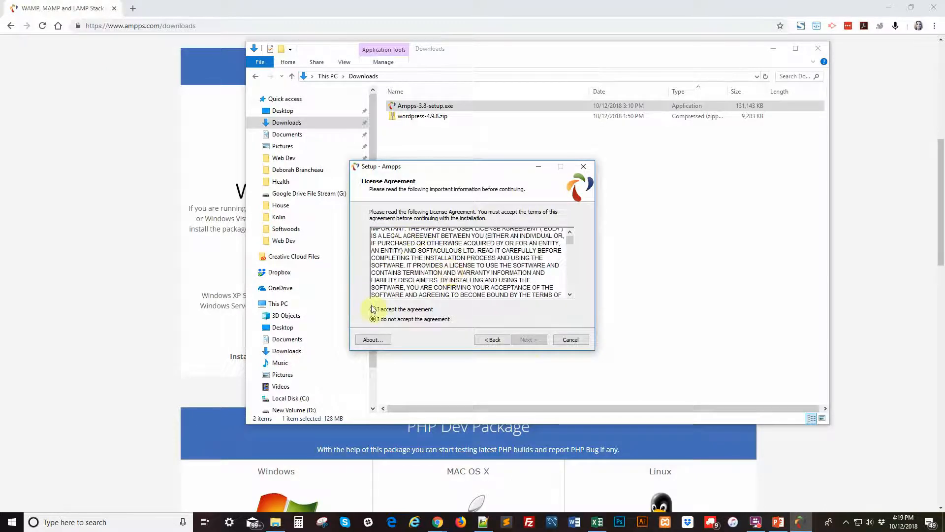
left_click(373, 310)
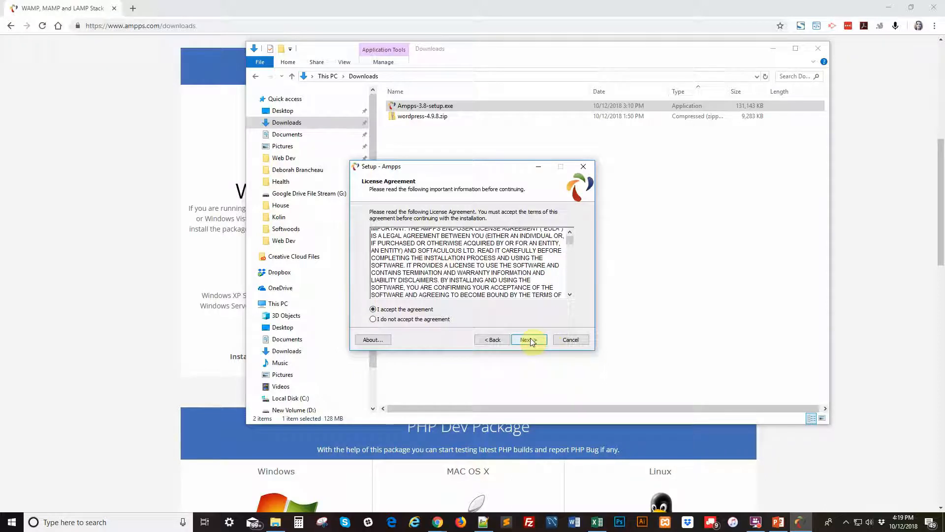
left_click(528, 340)
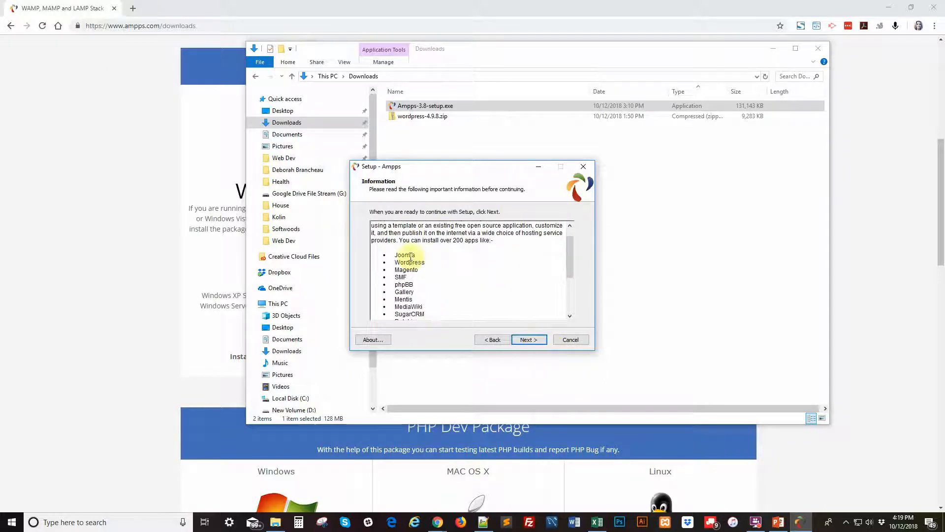
scroll("down", 3)
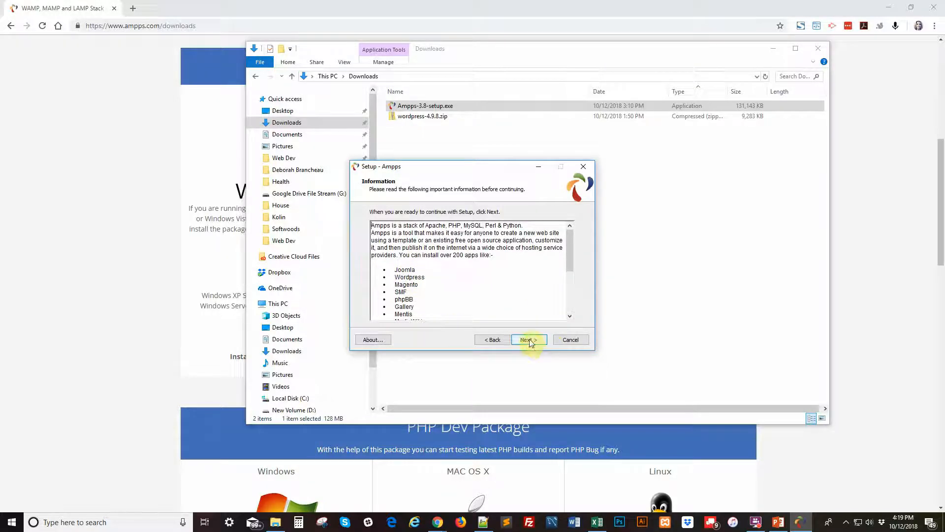
left_click(529, 339)
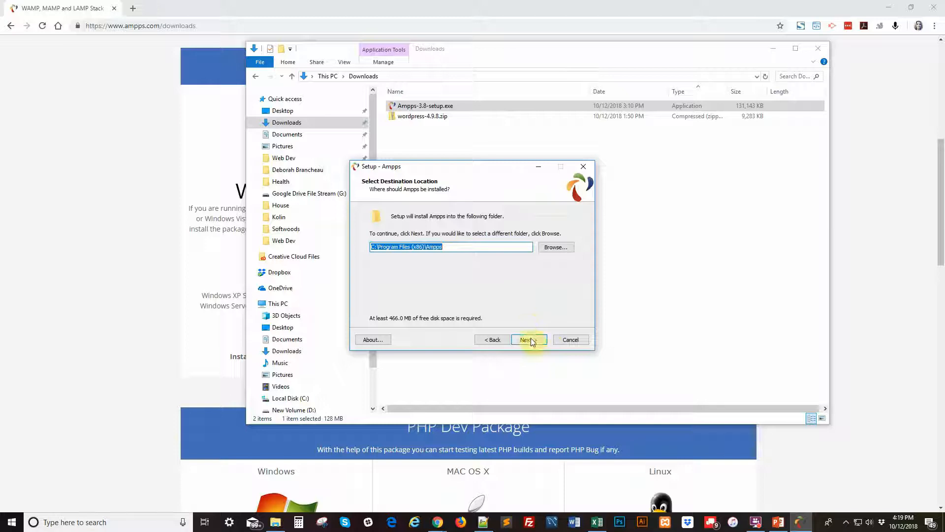
Keep the default install folder, Start Menu folder and all three shortcut icons, then install
left_click(529, 339)
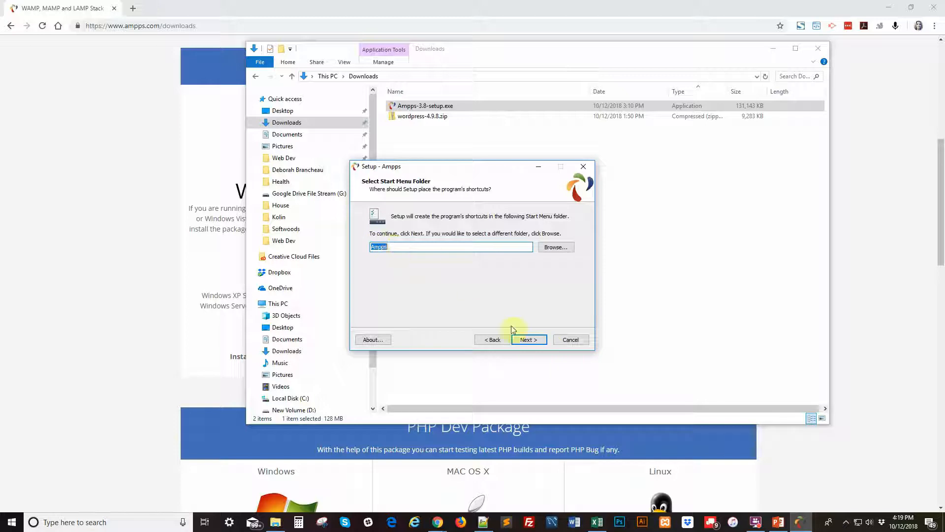
left_click(528, 339)
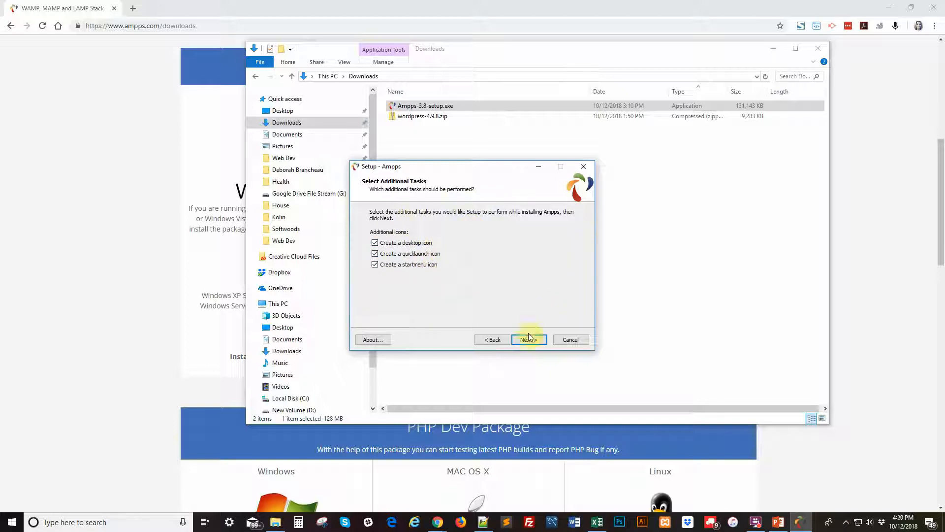
left_click(528, 339)
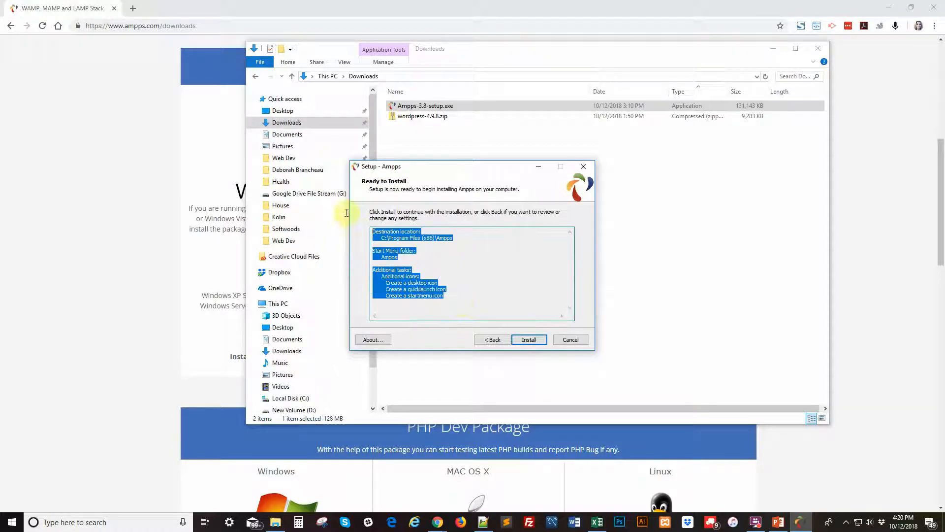
mouse_move(434, 205)
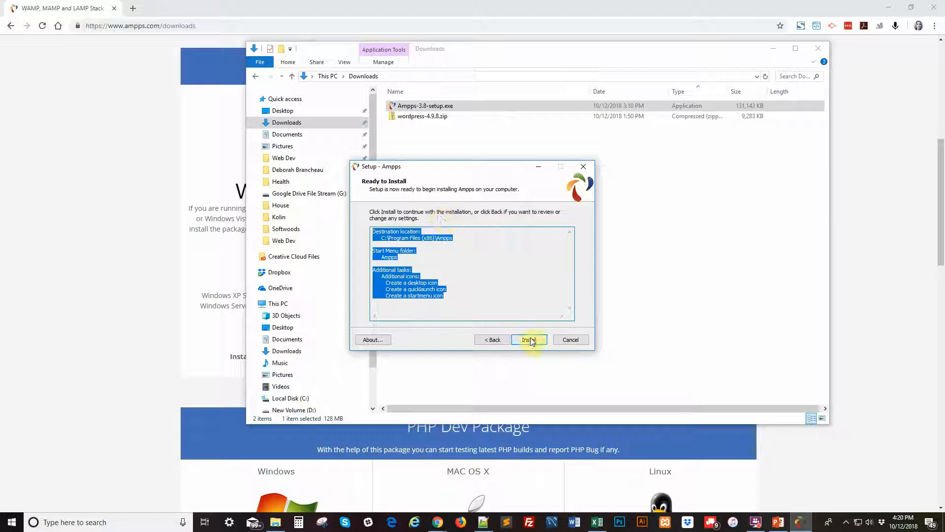
left_click(524, 339)
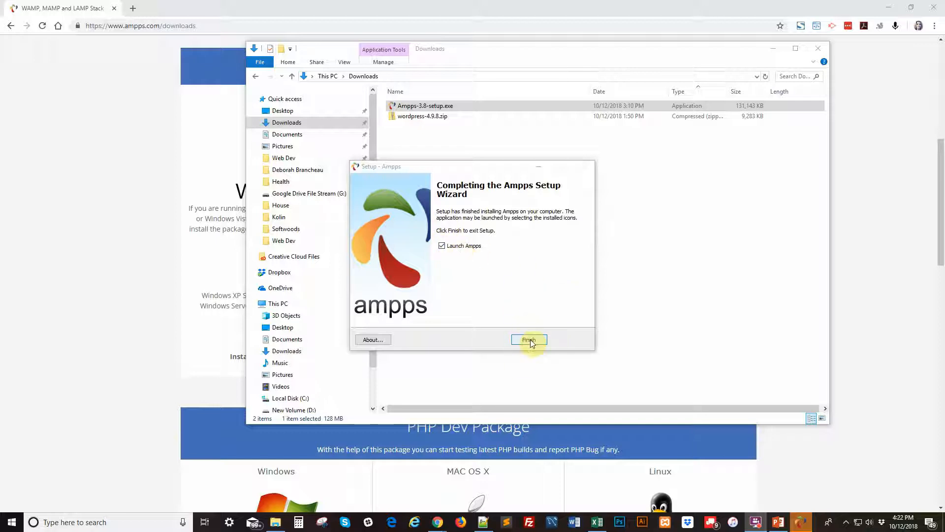
Finish setup with Launch Ampps checked and decline the C++ Redistributable prompt
left_click(529, 339)
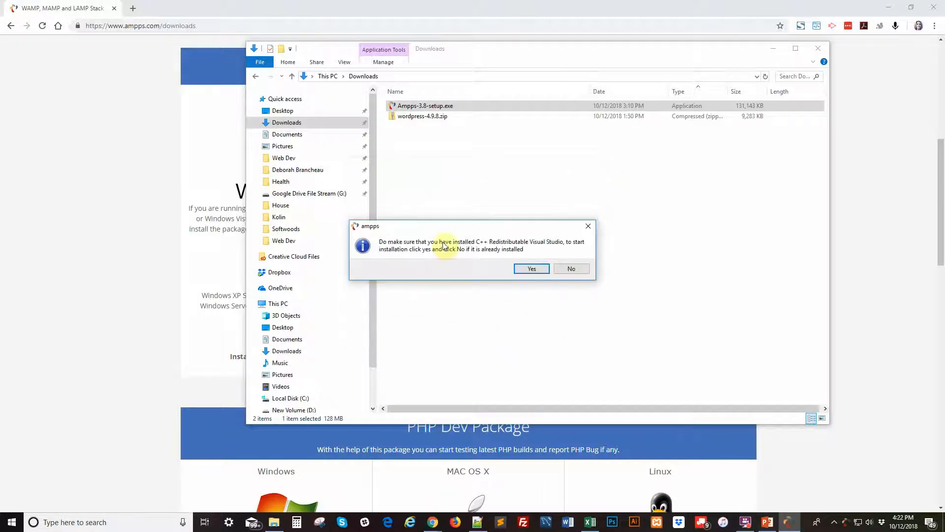
mouse_move(451, 241)
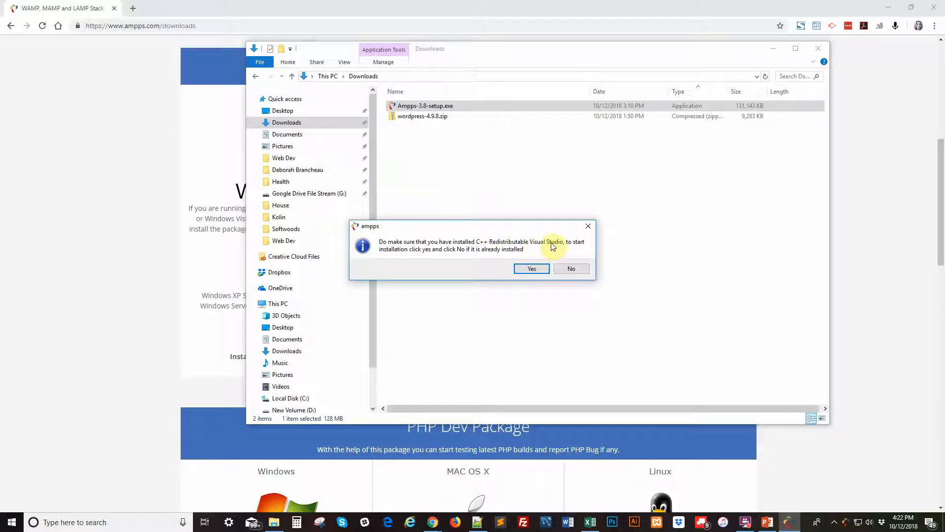
mouse_move(405, 265)
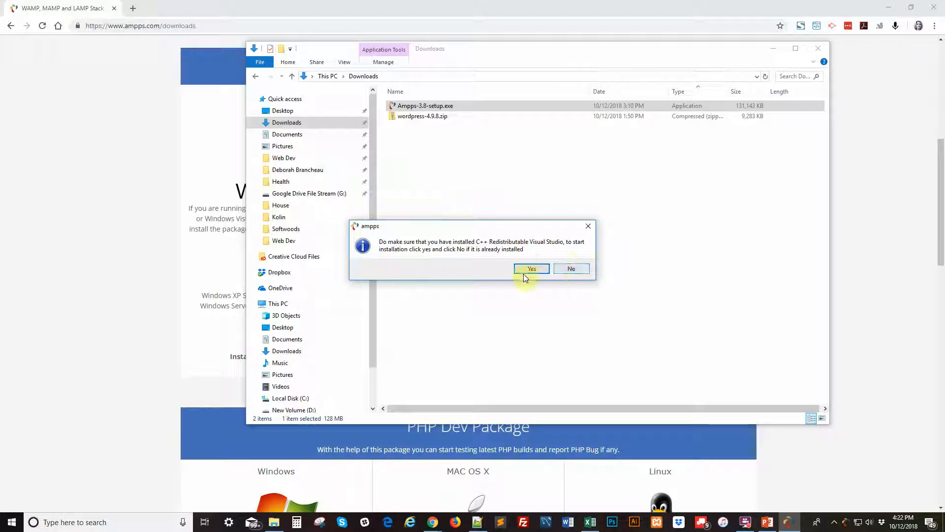
mouse_move(545, 237)
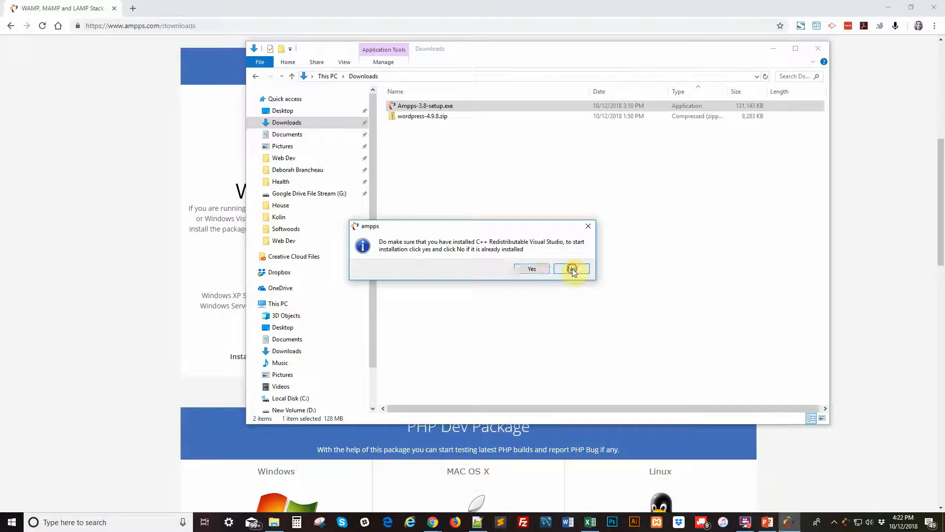
left_click(571, 269)
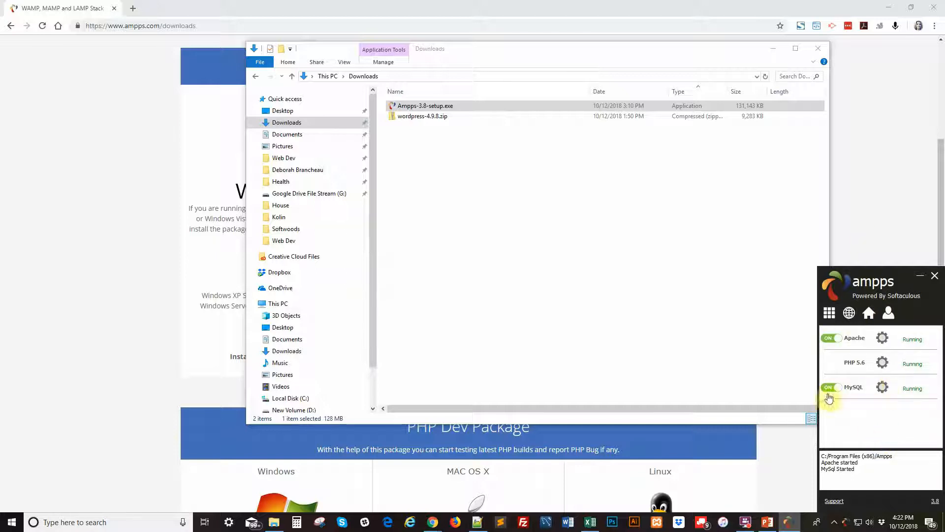
mouse_move(887, 421)
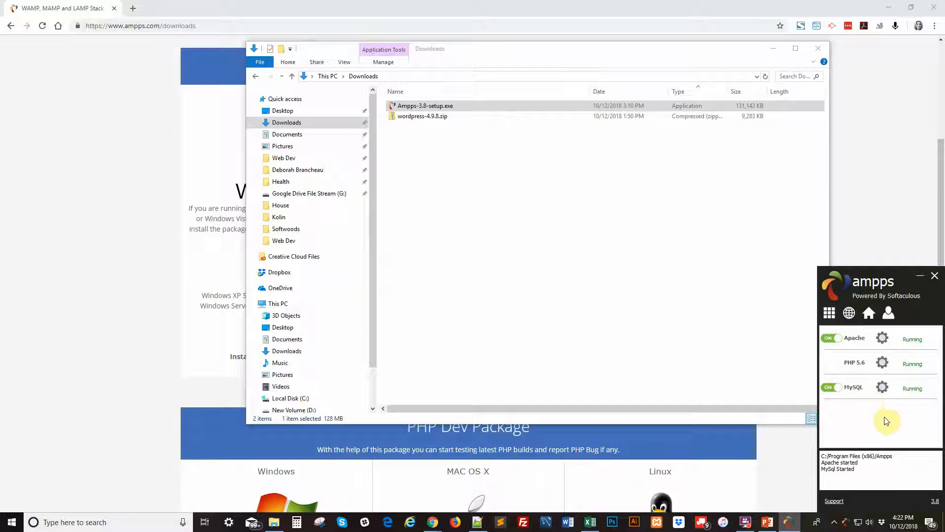
mouse_move(851, 364)
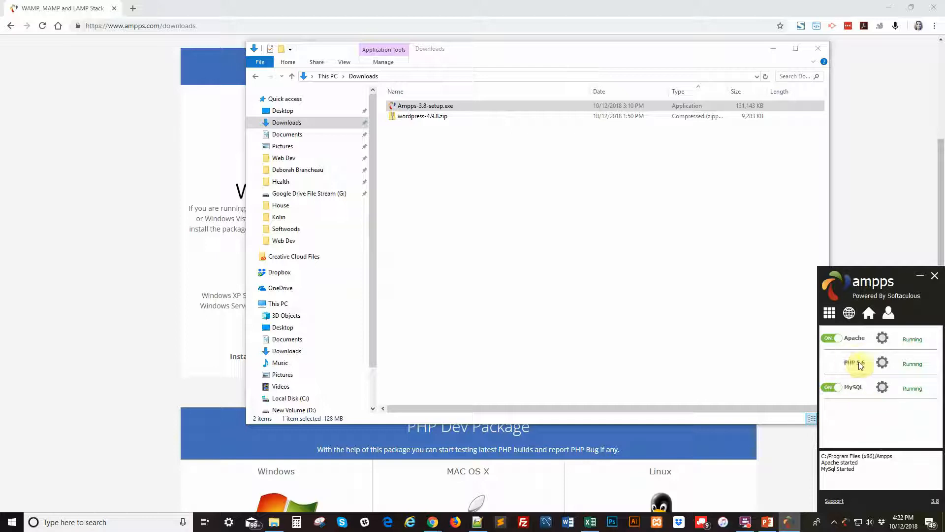
mouse_move(873, 425)
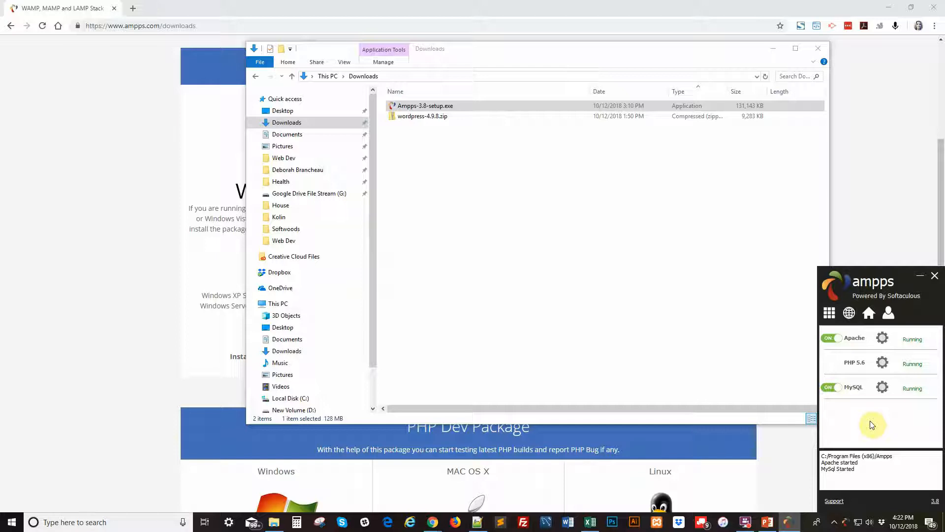
mouse_move(884, 430)
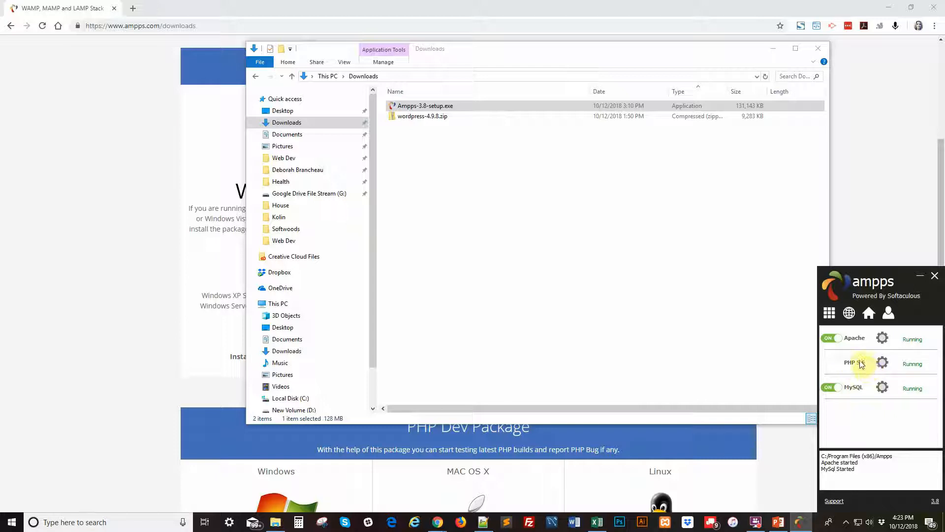
mouse_move(829, 313)
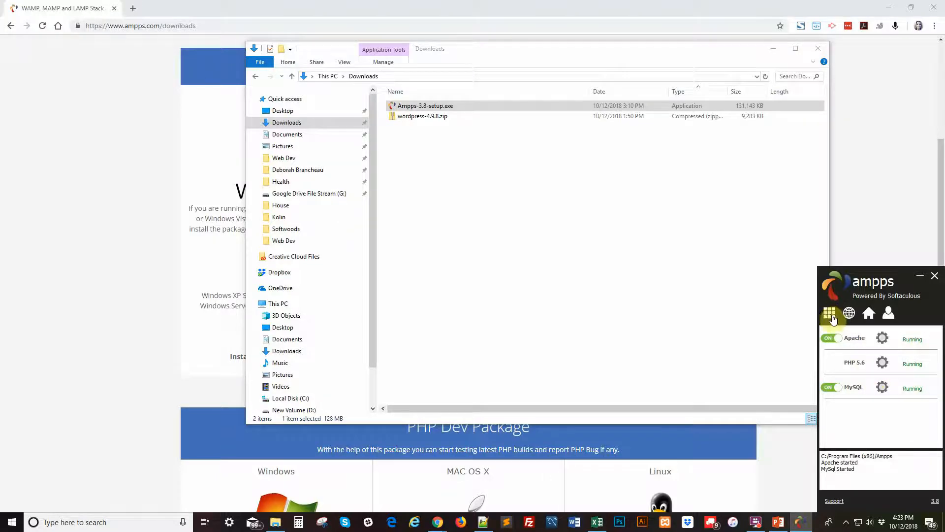
Change the PHP version to 7.1 from the AMPPS Options menu
left_click(829, 313)
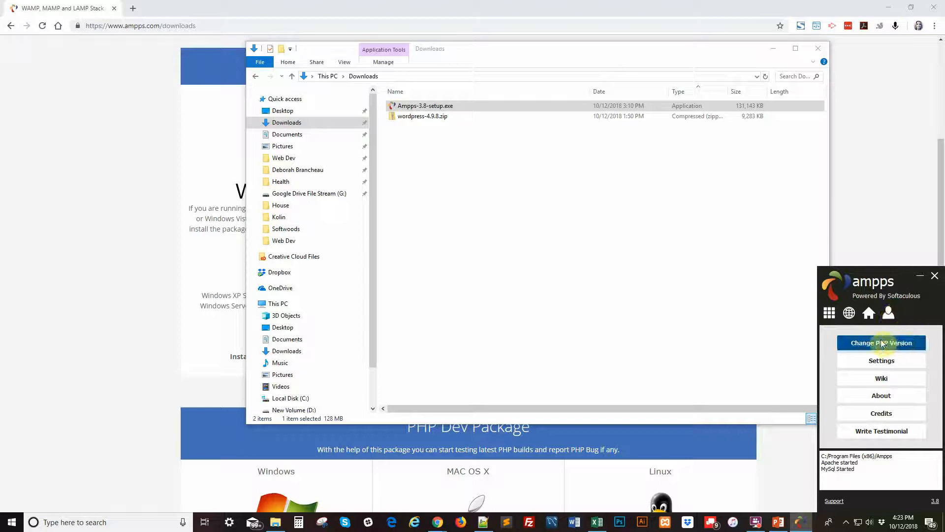
left_click(881, 343)
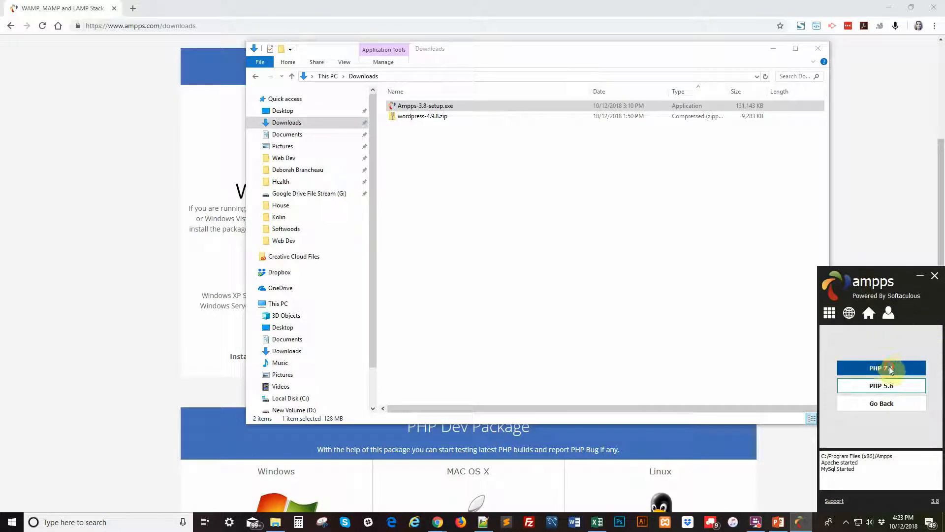
left_click(881, 367)
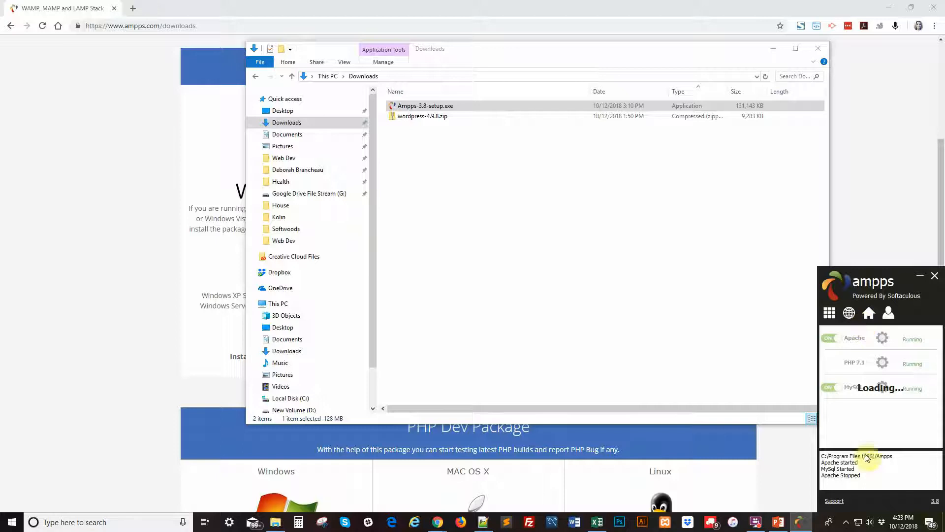
left_click(828, 337)
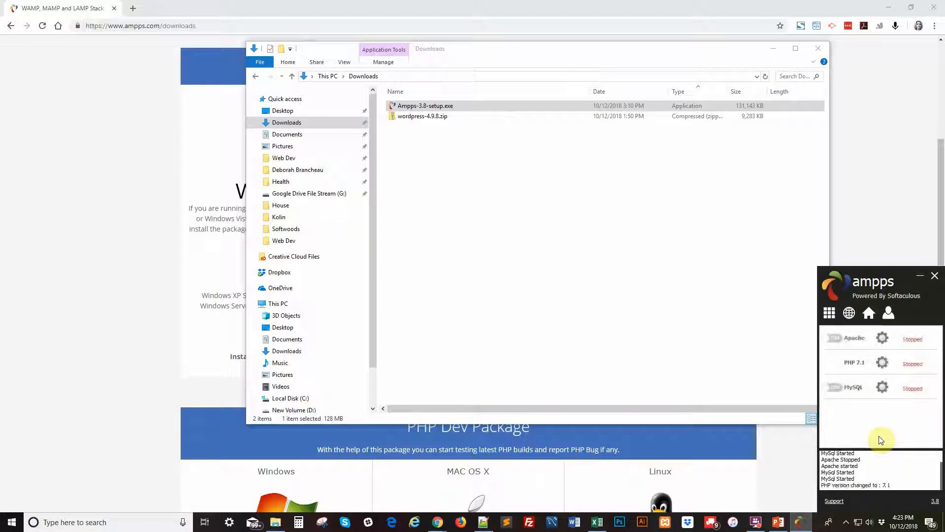
left_click(831, 338)
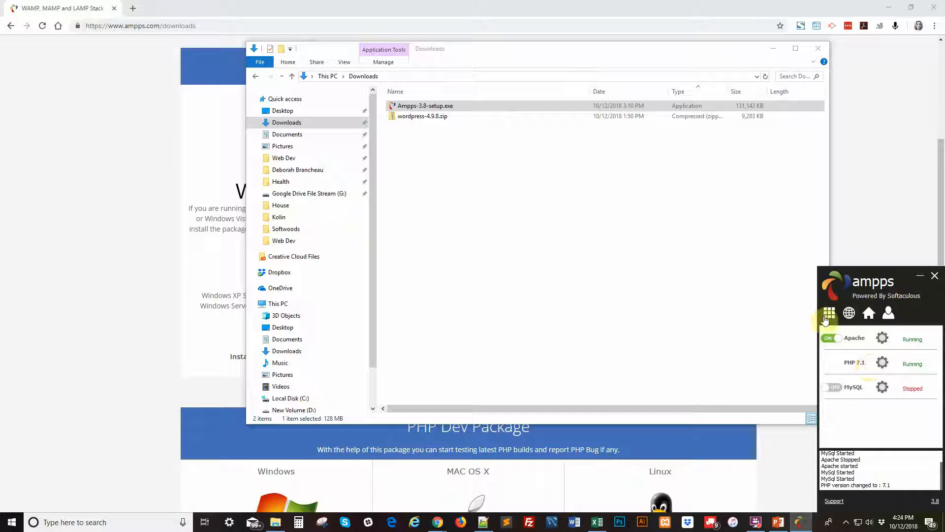
left_click(829, 312)
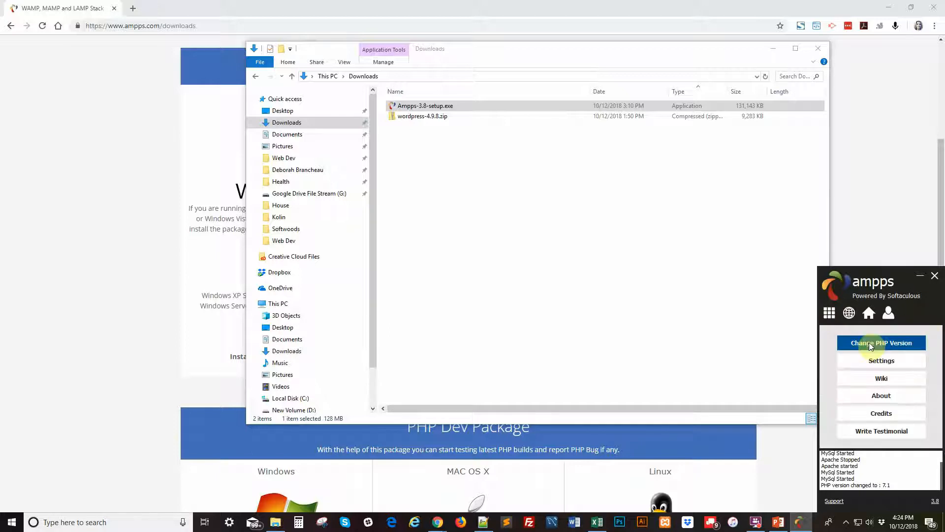
left_click(881, 343)
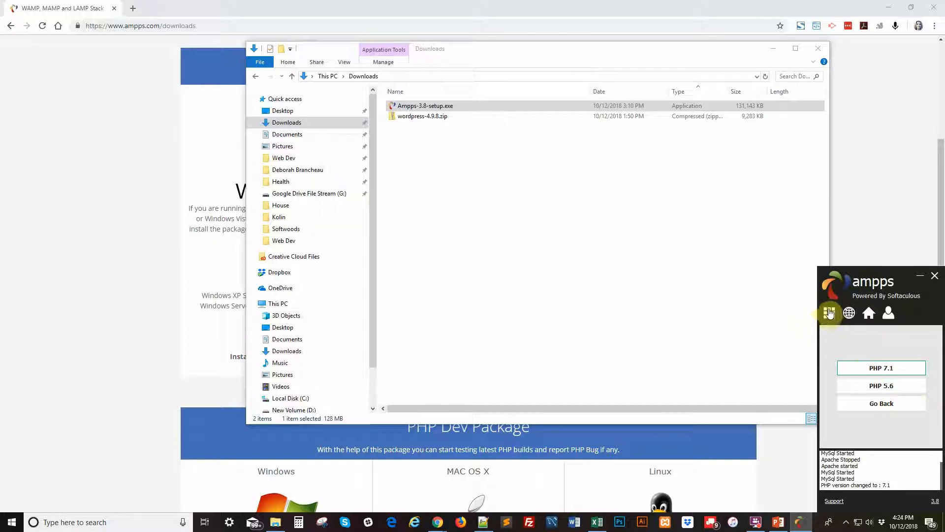
mouse_move(830, 312)
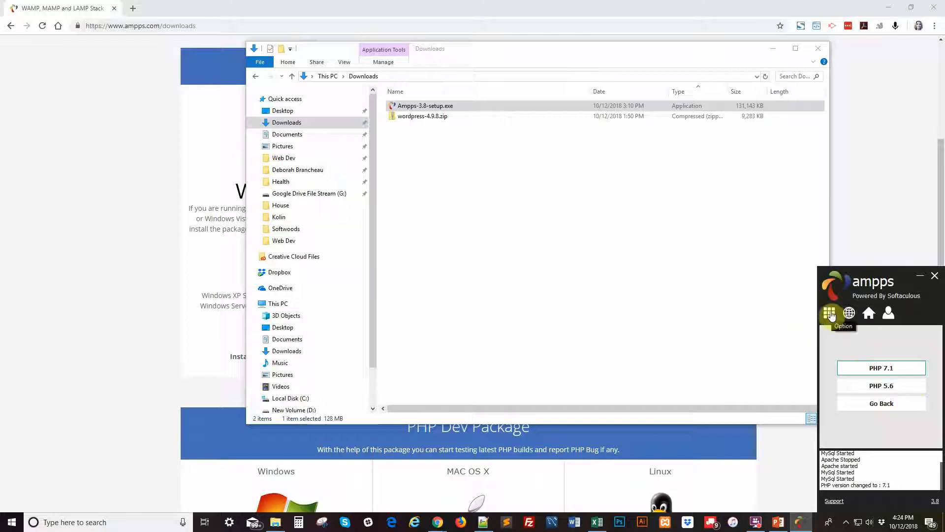
left_click(829, 312)
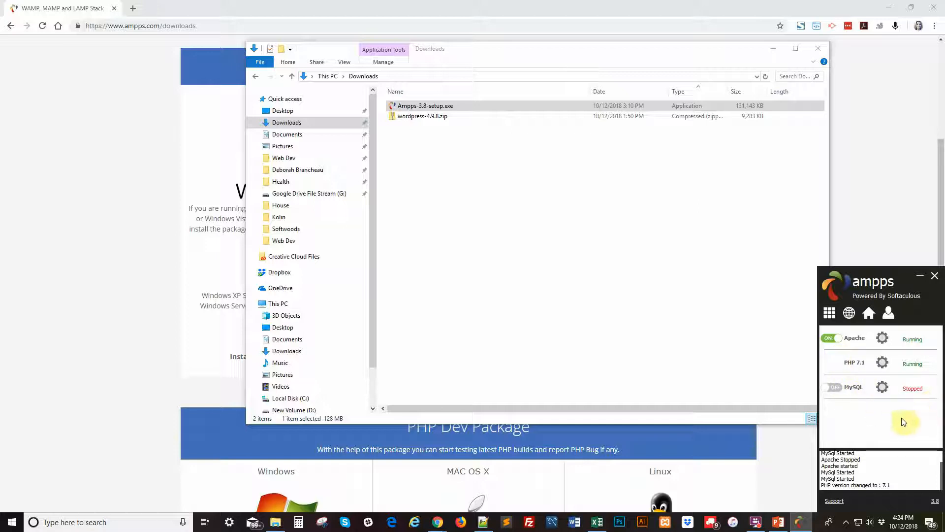
mouse_move(892, 415)
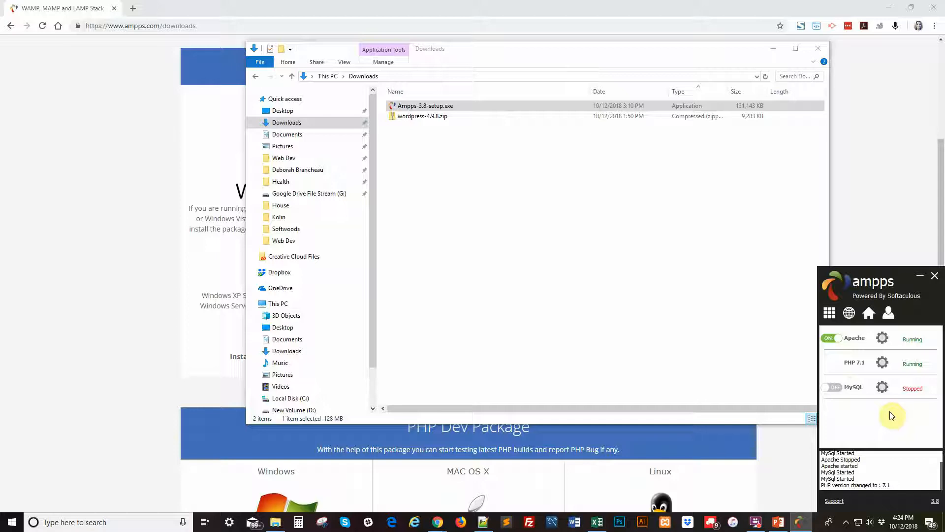
mouse_move(879, 413)
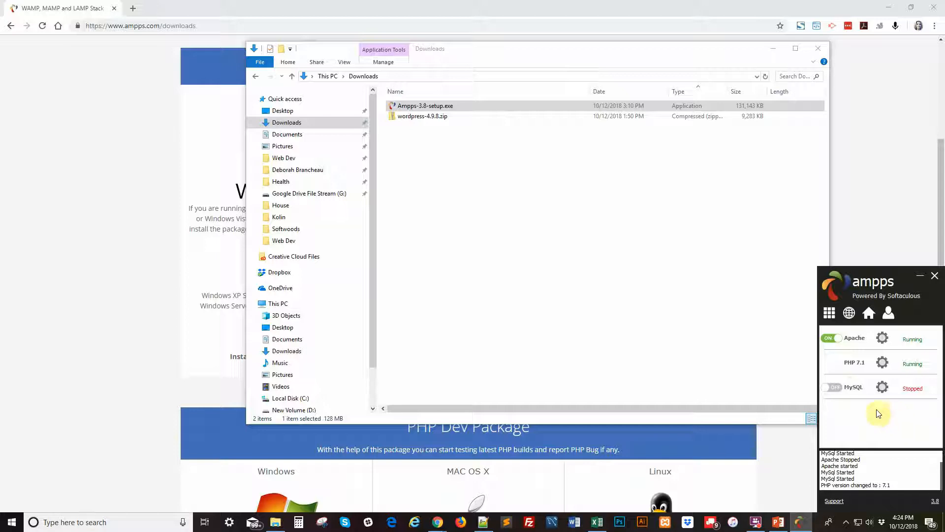
mouse_move(893, 419)
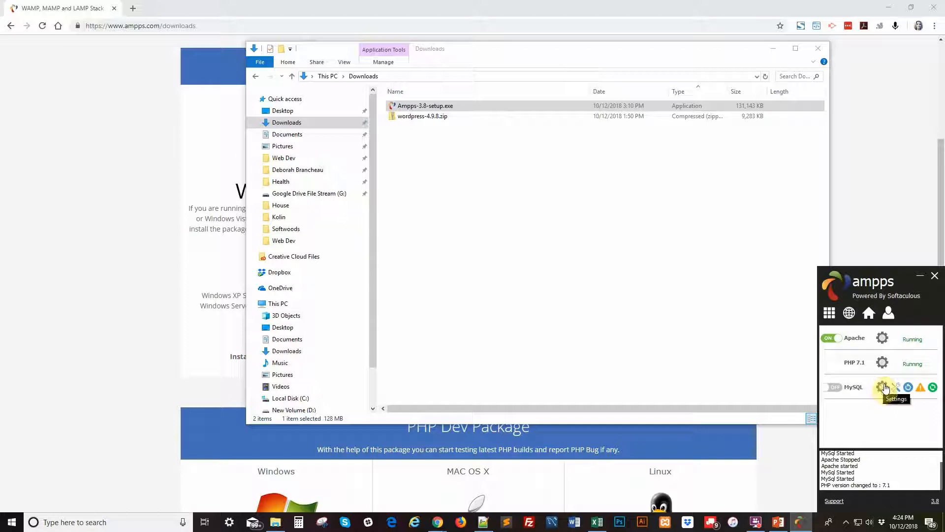
mouse_move(897, 387)
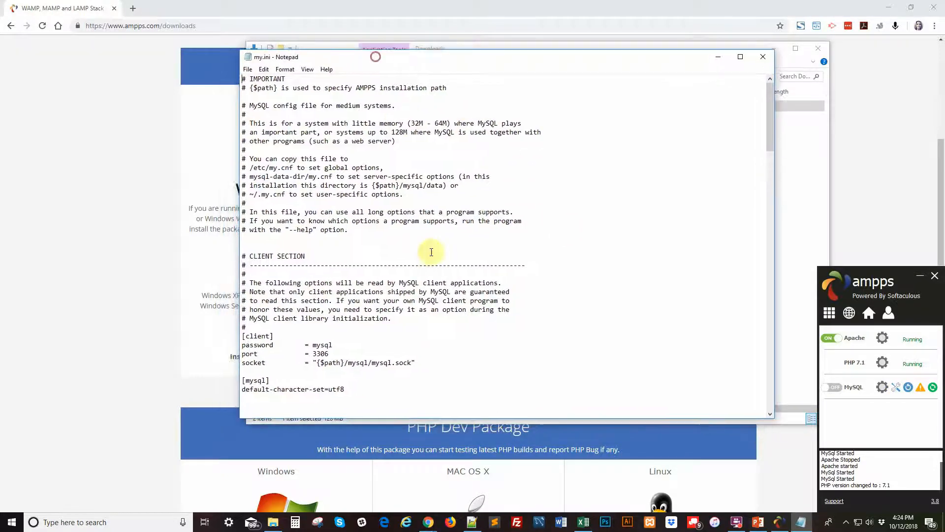
Set both port=3306 lines in my.ini to 3308 and switch MySQL on
scroll("down", 3)
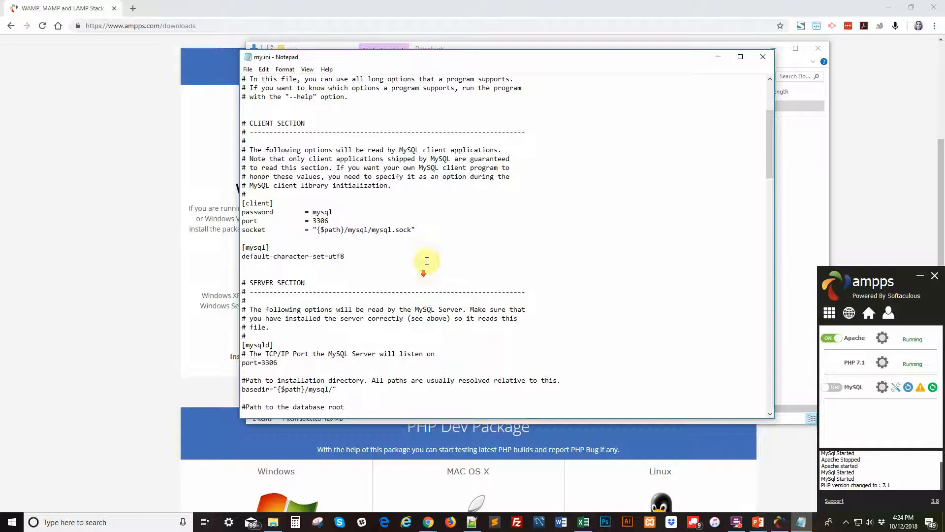
scroll("down", 3)
type("8")
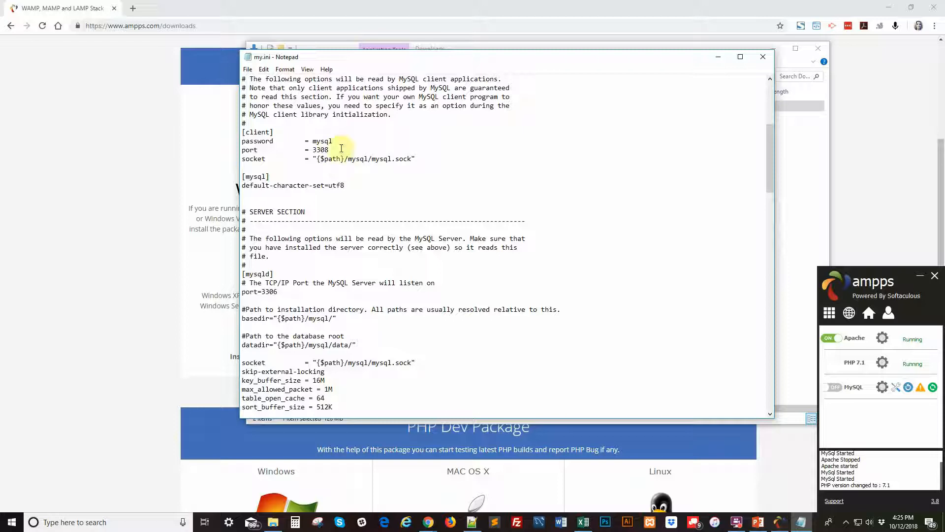
mouse_move(280, 291)
type("8")
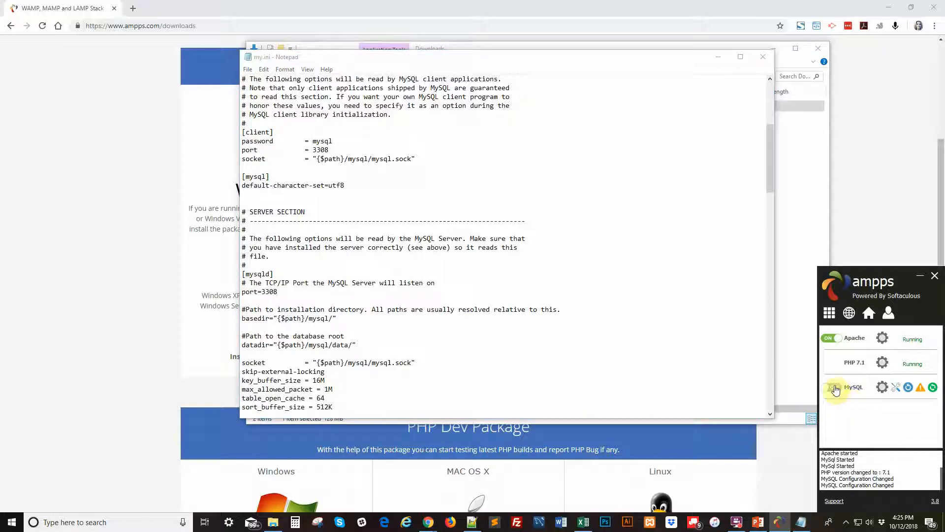
left_click(829, 386)
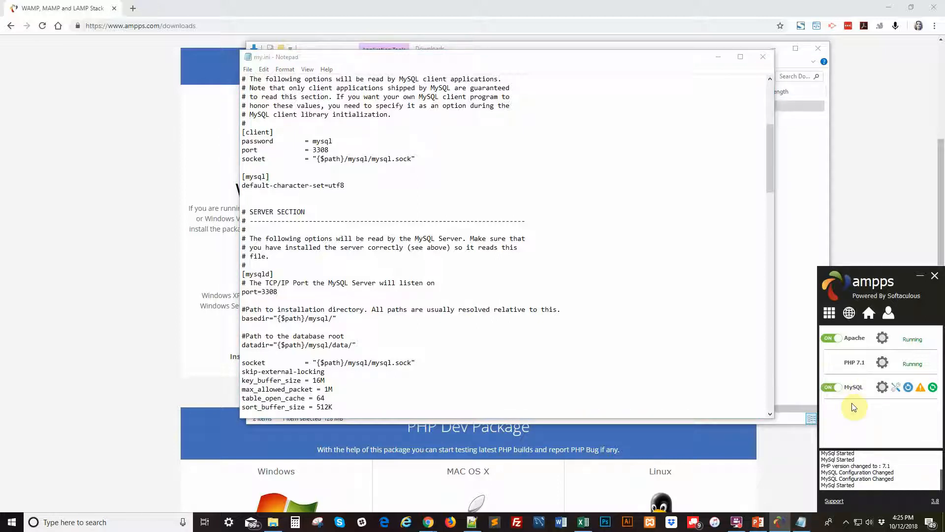
mouse_move(820, 331)
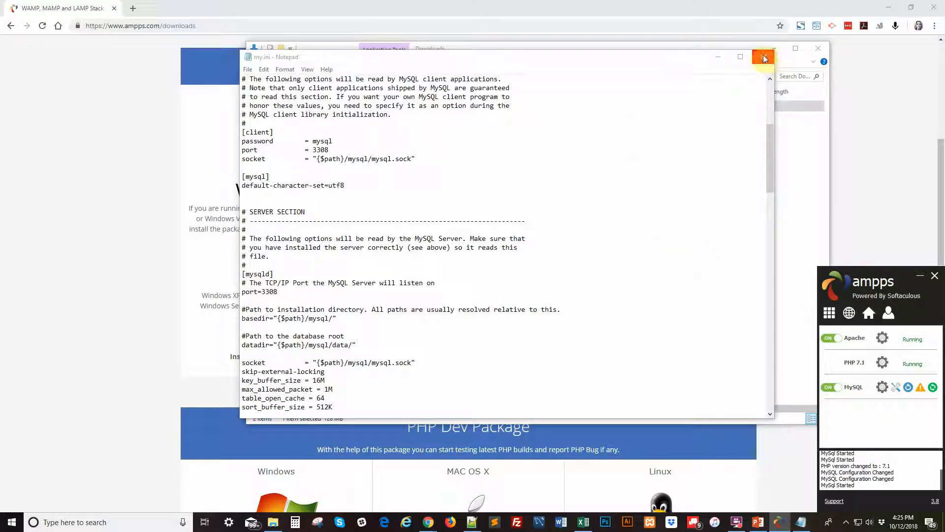
Close my.ini and browse to C:\Program Files (x86)\Ampps\www in File Explorer
left_click(764, 57)
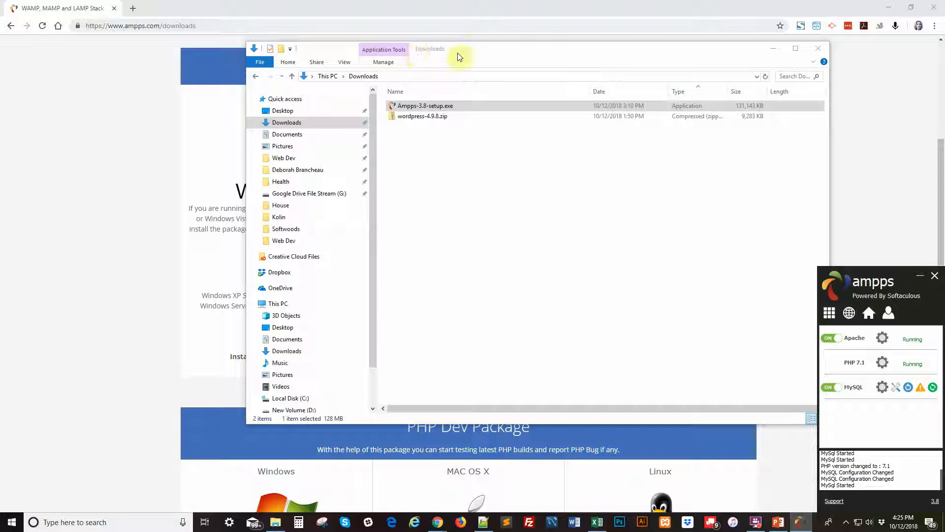
mouse_move(533, 54)
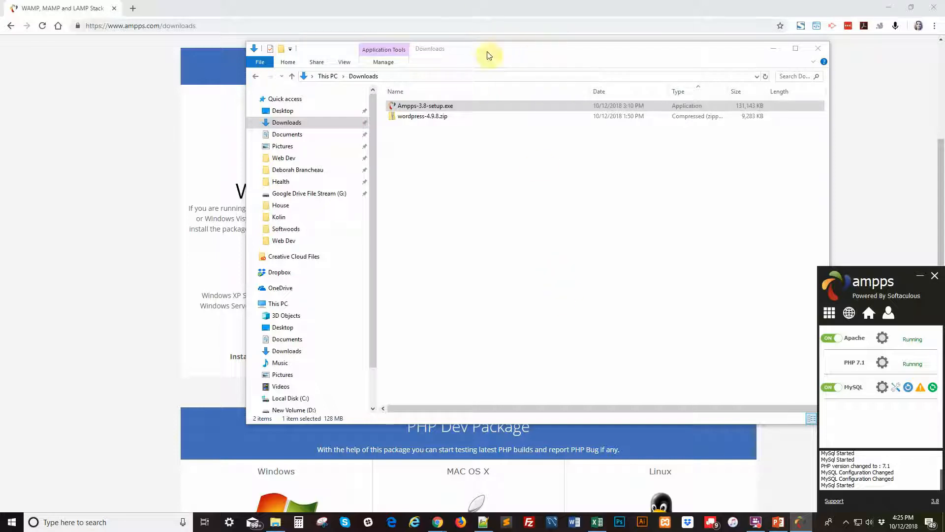
left_click_drag(488, 56, 443, 59)
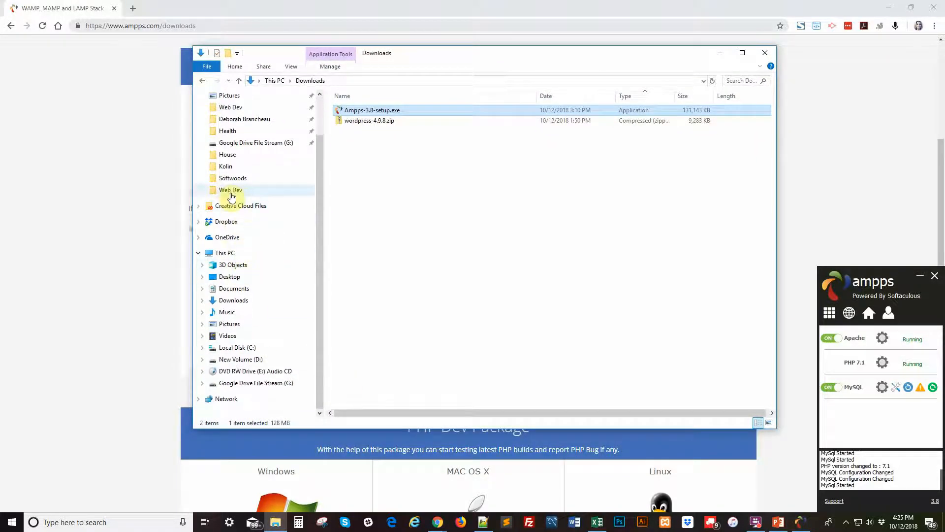
mouse_move(237, 347)
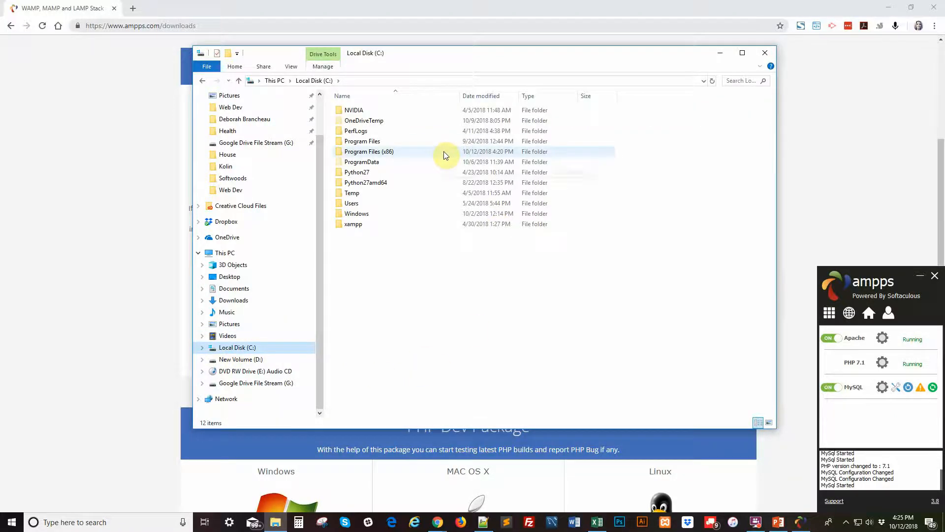
double_click(369, 151)
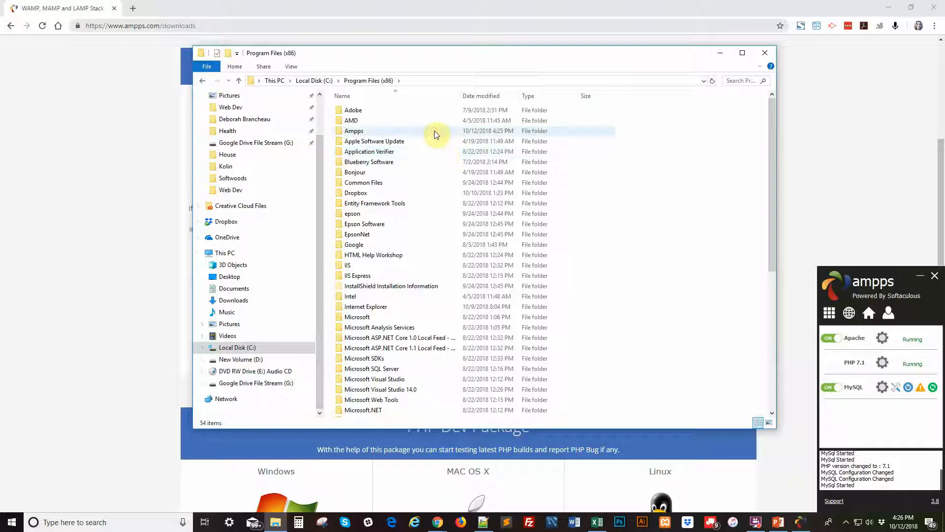
double_click(354, 131)
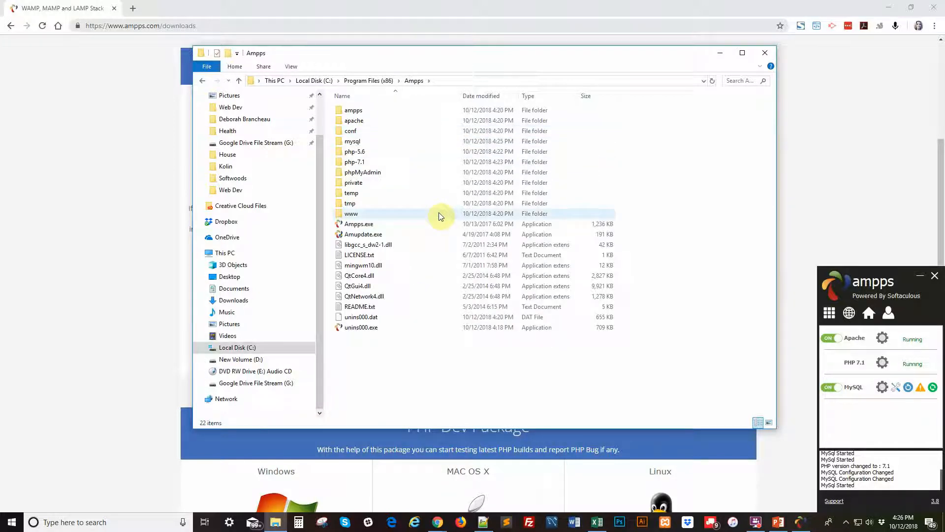
mouse_move(351, 214)
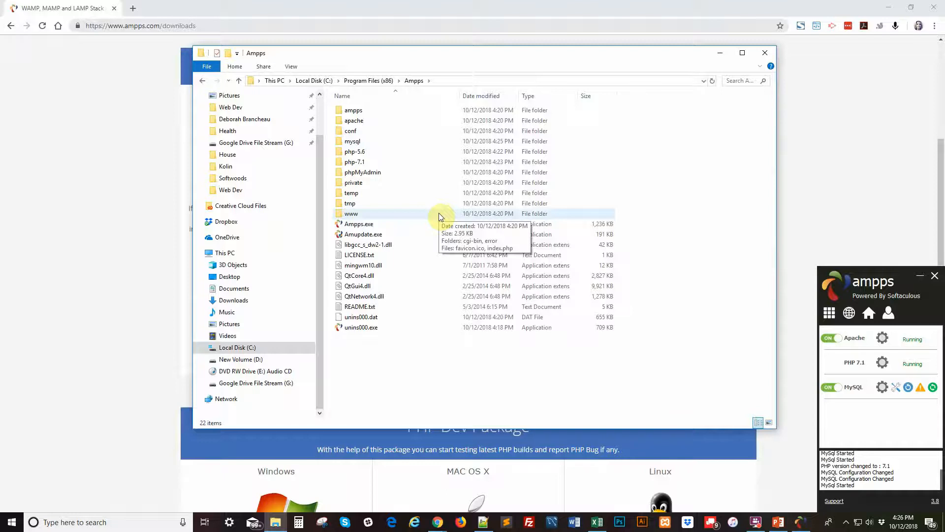
double_click(351, 214)
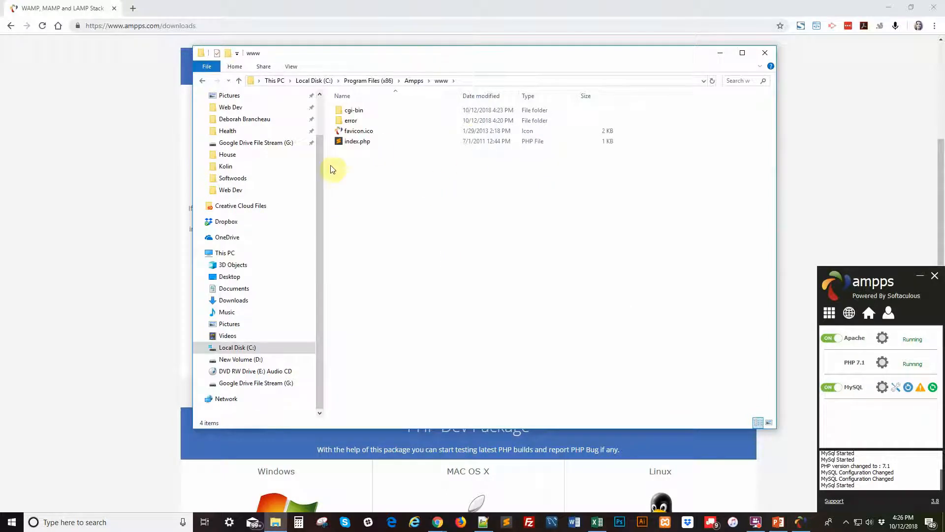
mouse_move(390, 244)
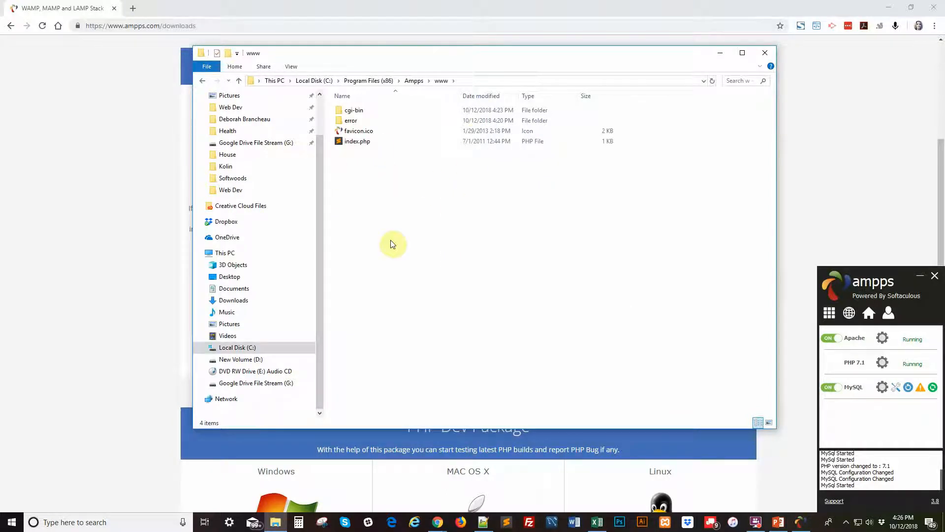
mouse_move(392, 226)
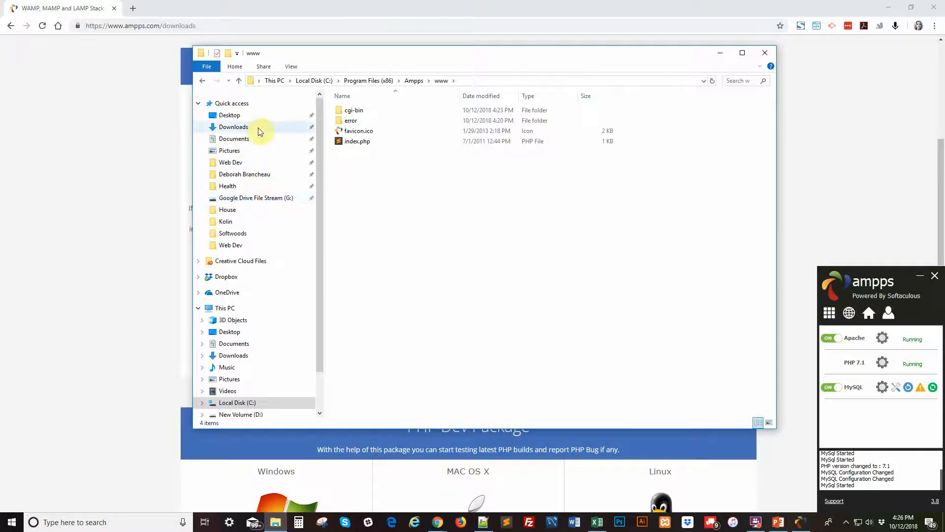
Extract wordpress-4.9.8.zip from Downloads into www\newwebsite
right_click(233, 127)
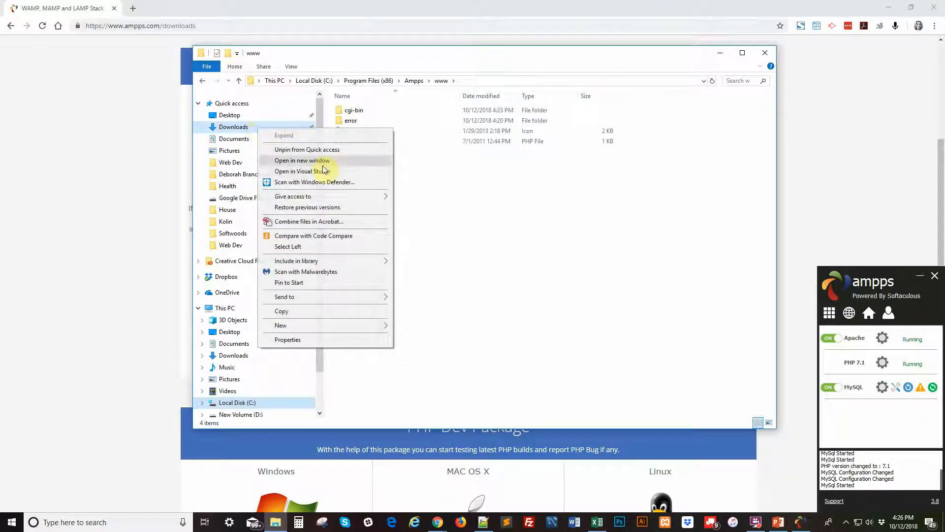
left_click(301, 160)
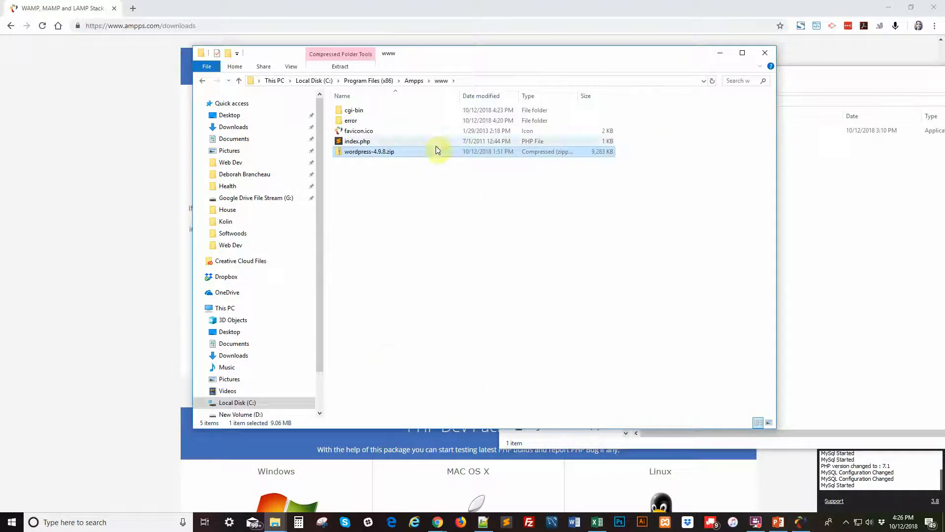
right_click(369, 151)
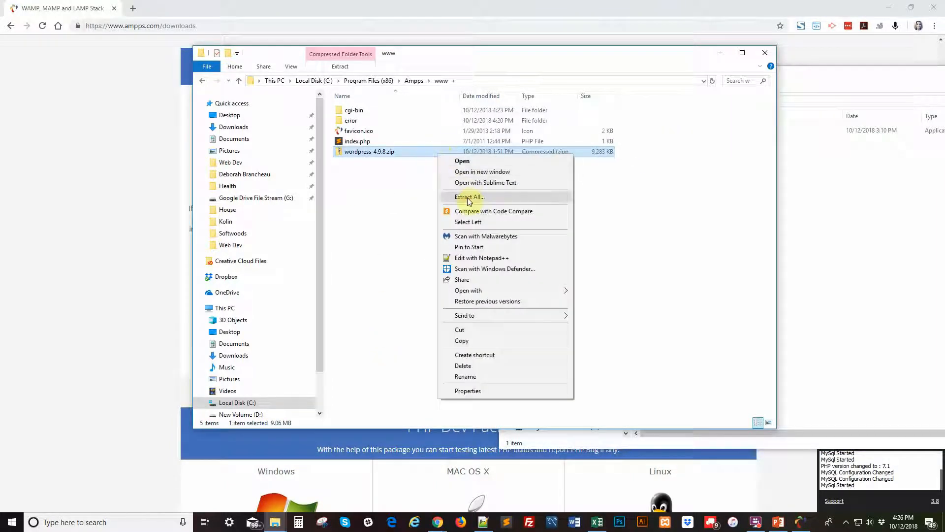
left_click(469, 197)
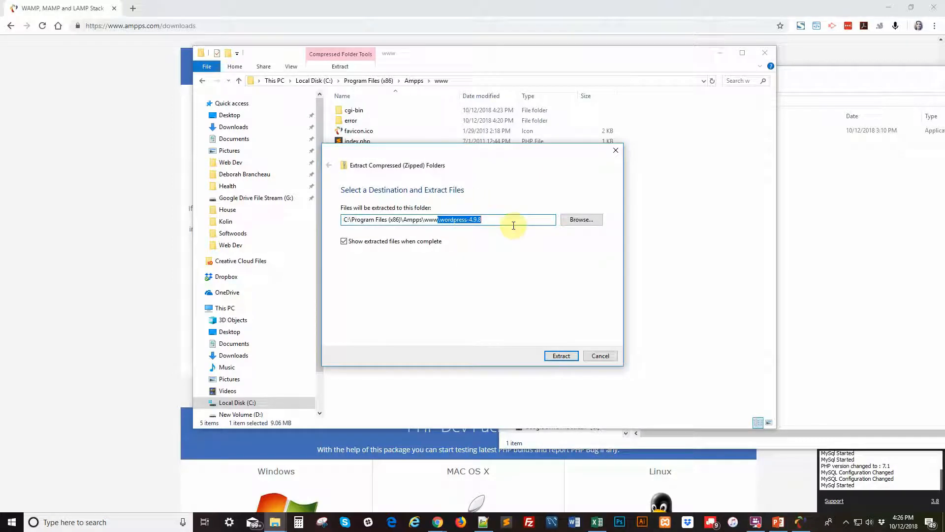
mouse_move(517, 219)
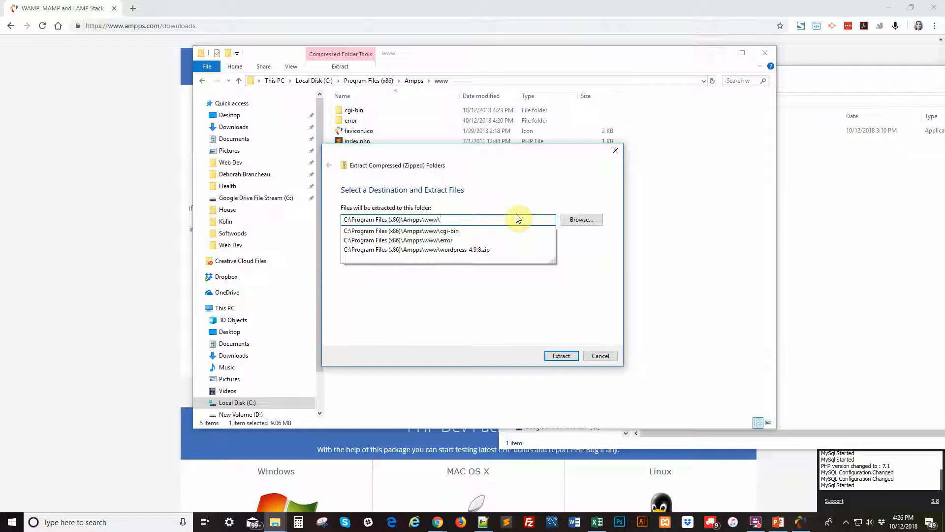
type("new")
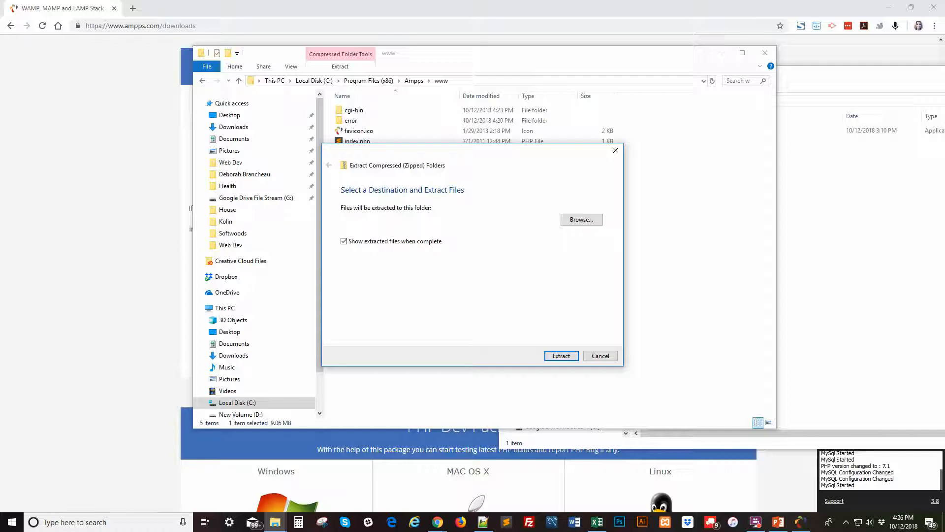
left_click(560, 355)
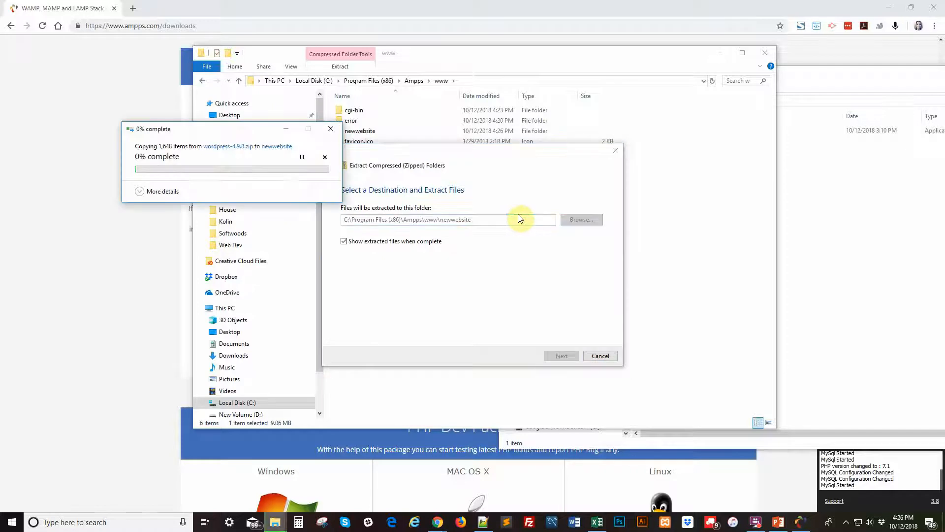
mouse_move(548, 235)
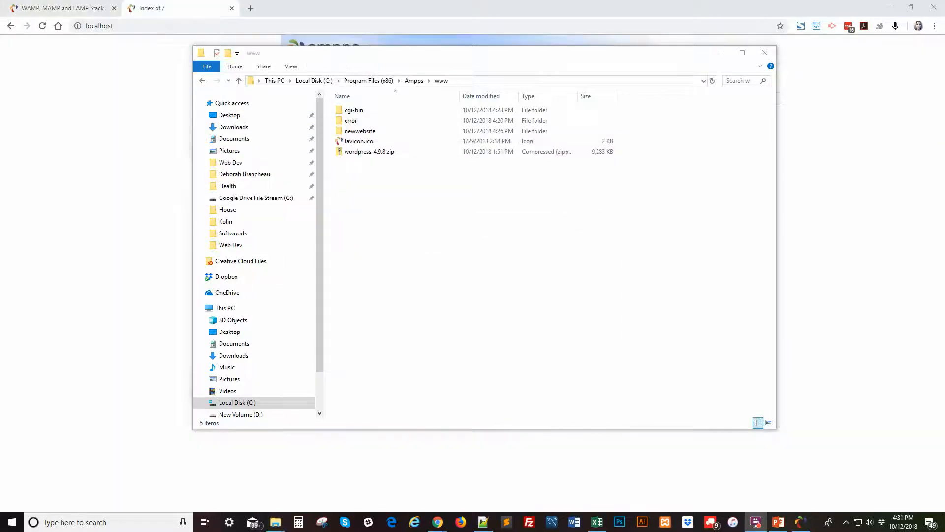
Open the newwebsite folder and check it contains the wordpress folder
left_click(360, 131)
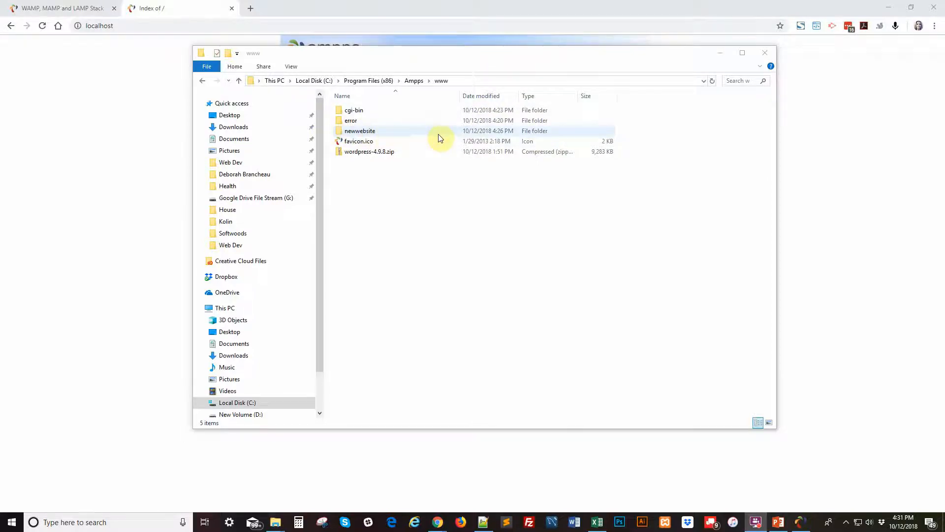
double_click(359, 131)
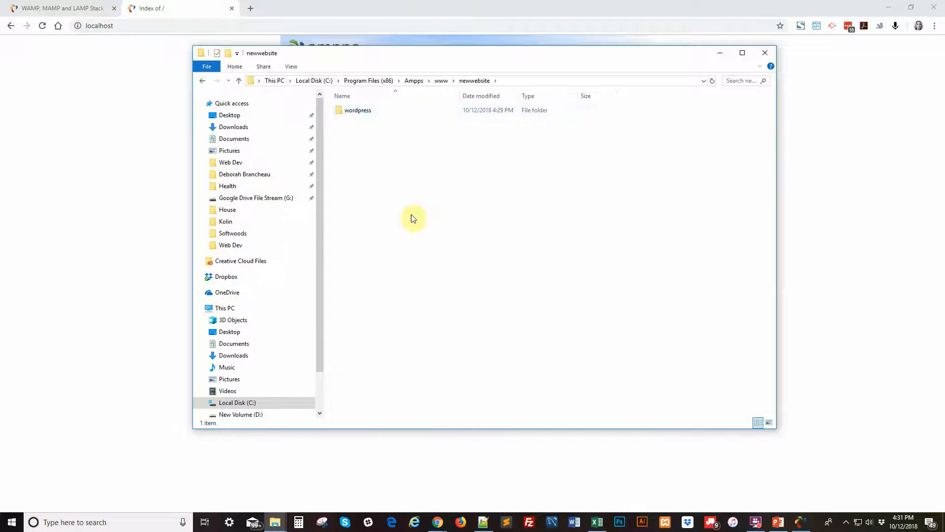
mouse_move(429, 163)
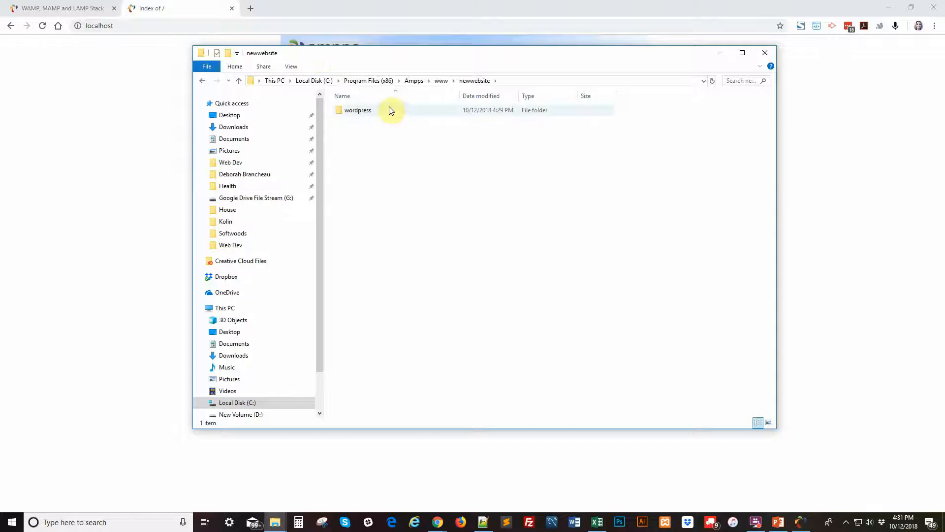
double_click(357, 110)
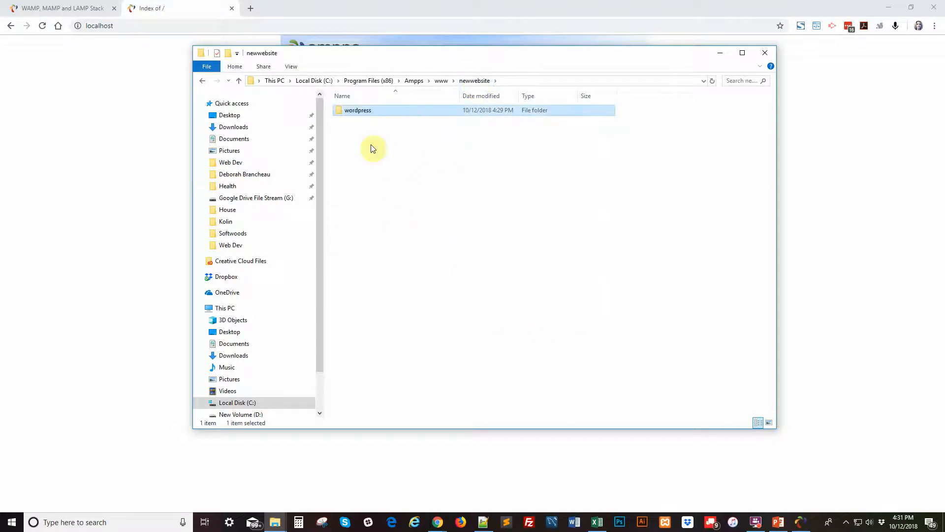
left_click(431, 141)
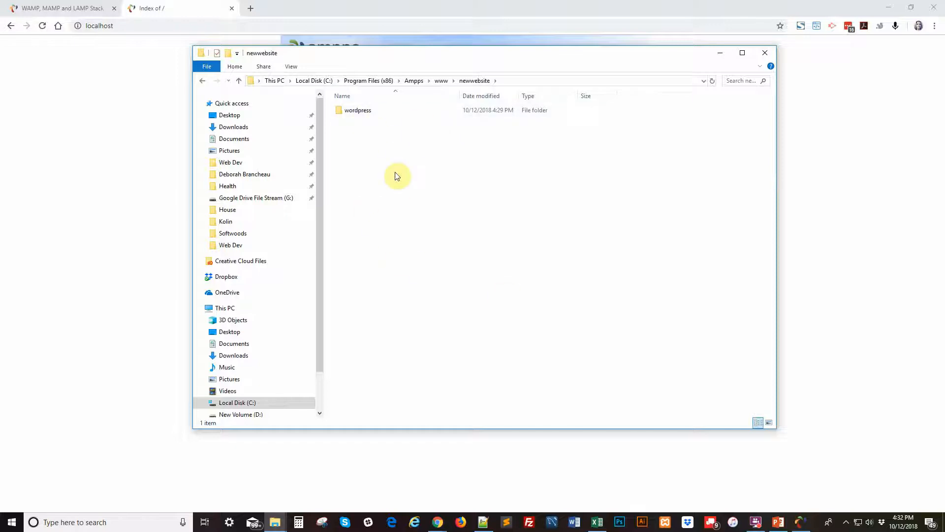
mouse_move(368, 141)
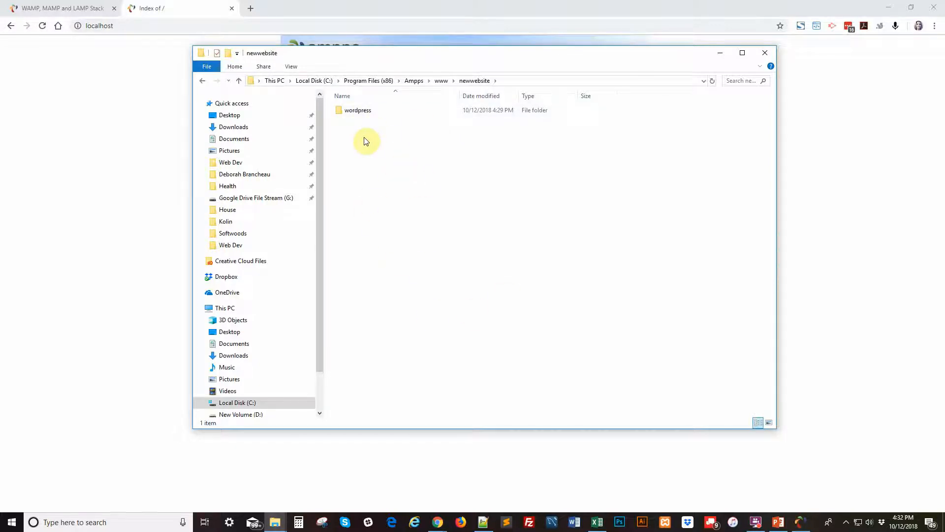
double_click(357, 109)
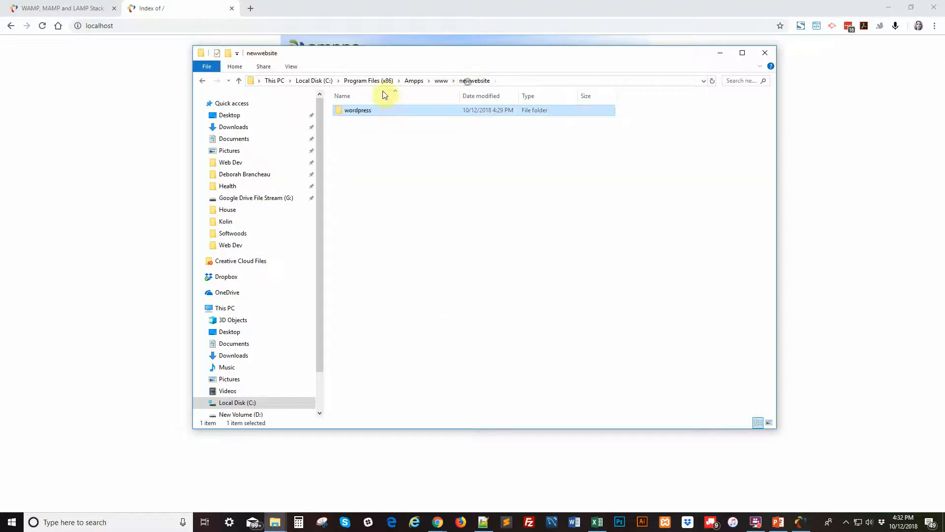
mouse_move(397, 255)
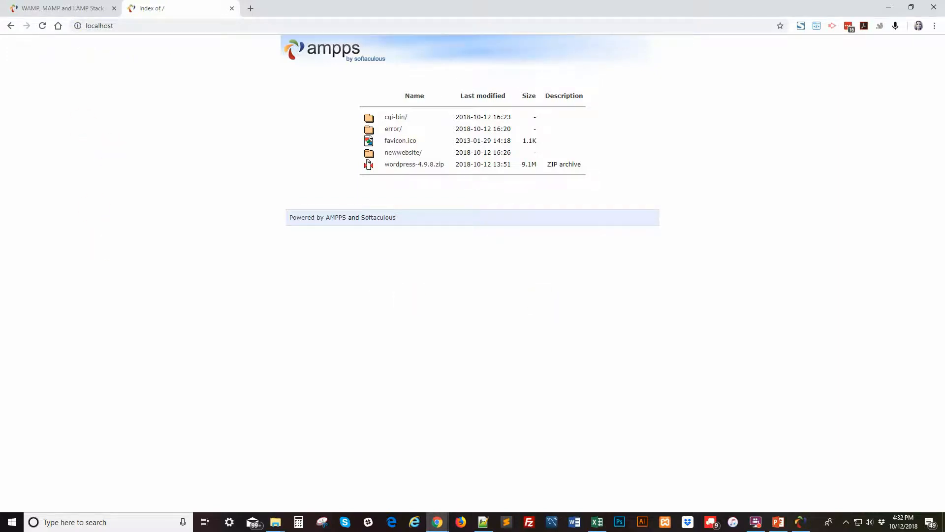
Dismiss the Downloads Explorer window and open newwebsite in Chrome's localhost index
left_click(275, 522)
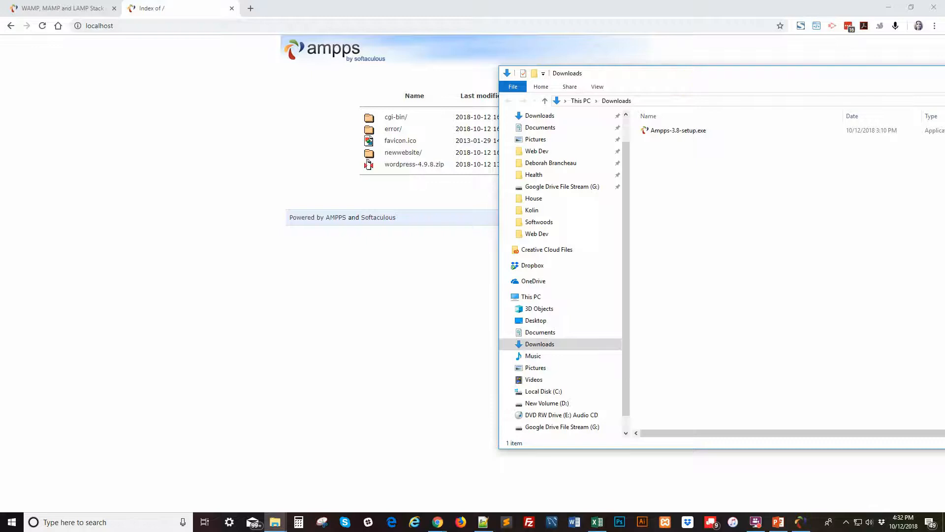
left_click(277, 522)
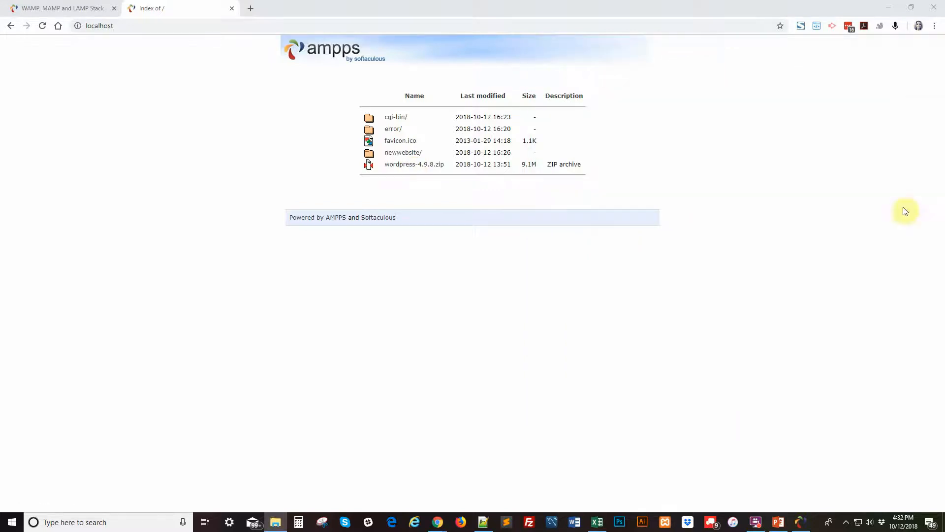
mouse_move(402, 153)
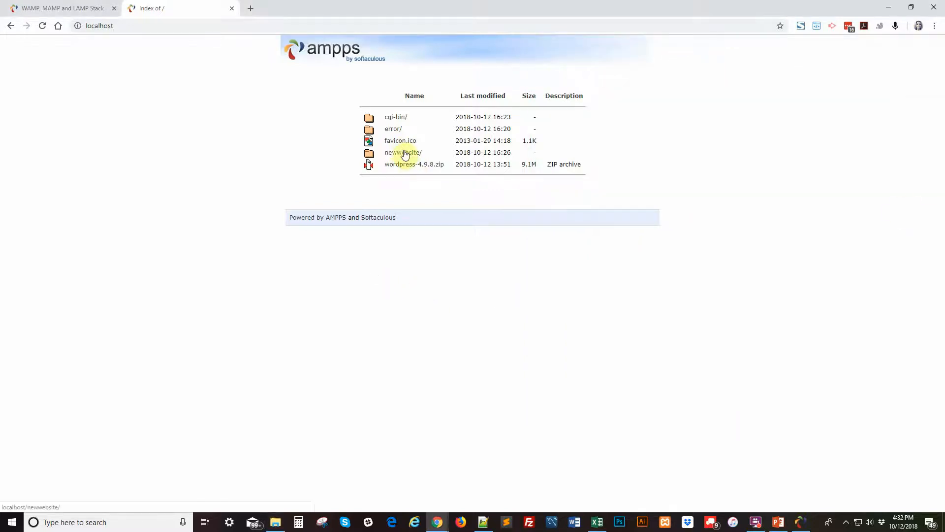
left_click(403, 152)
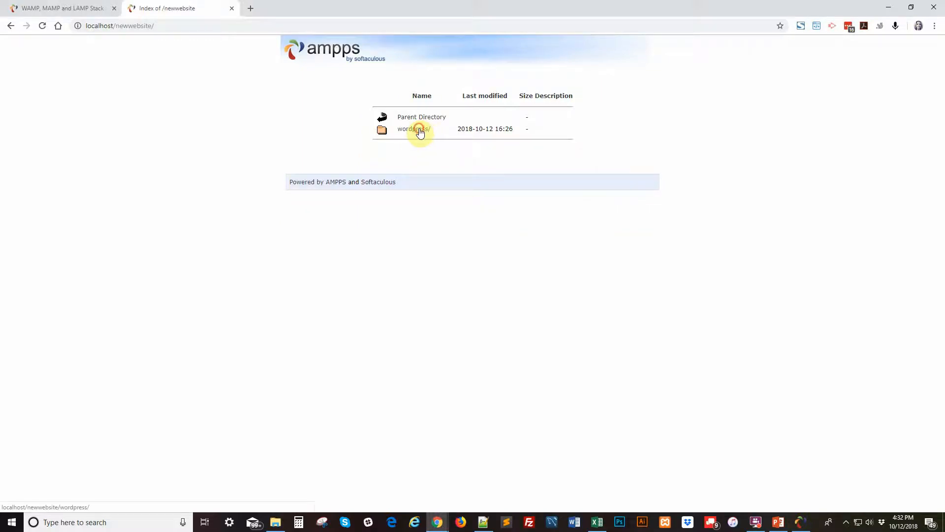
Open the wordpress folder to load setup-config.php with the language list
left_click(414, 128)
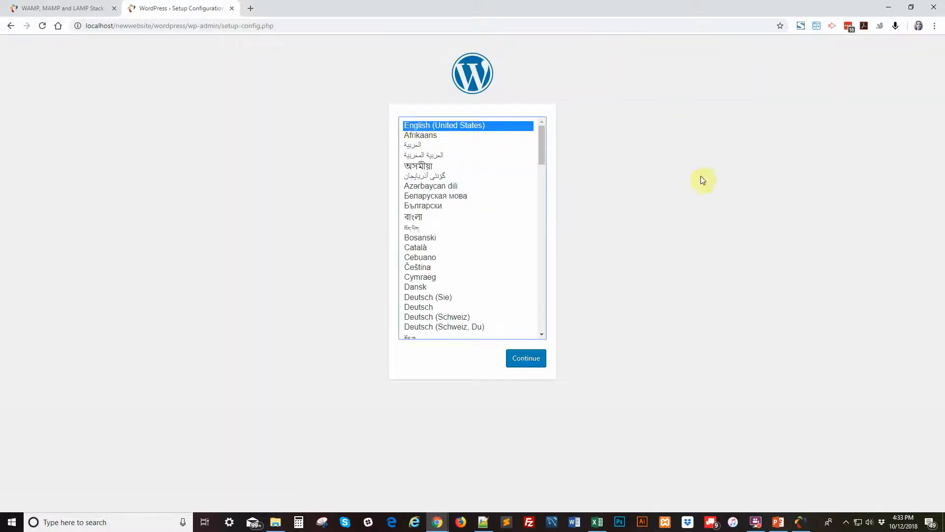
mouse_move(466, 448)
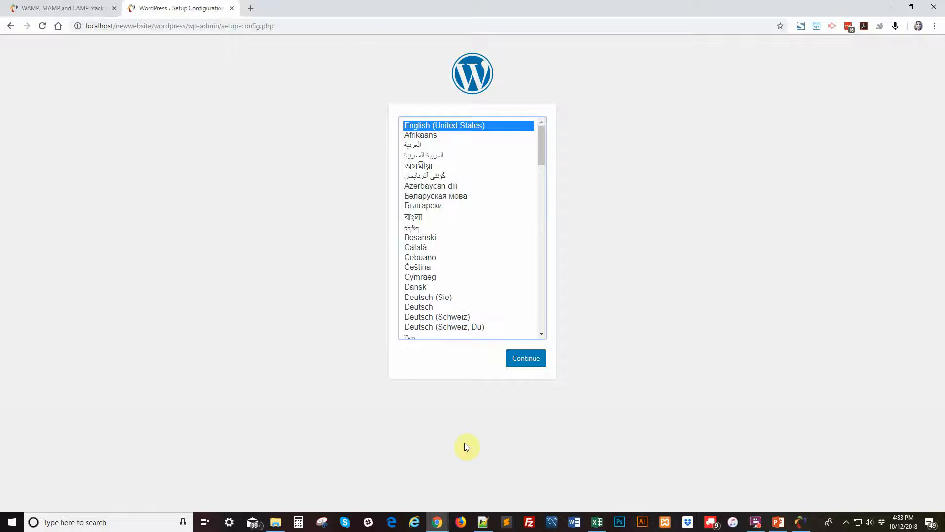
mouse_move(658, 422)
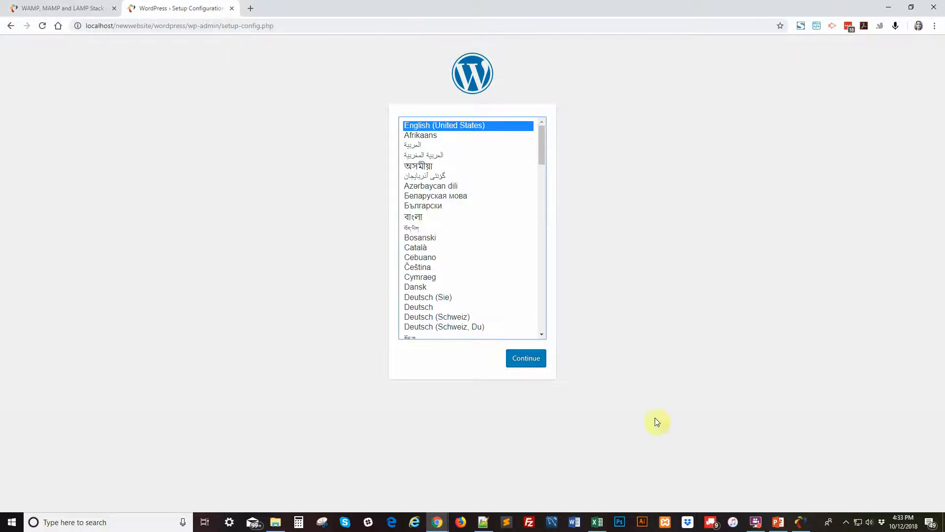
mouse_move(401, 82)
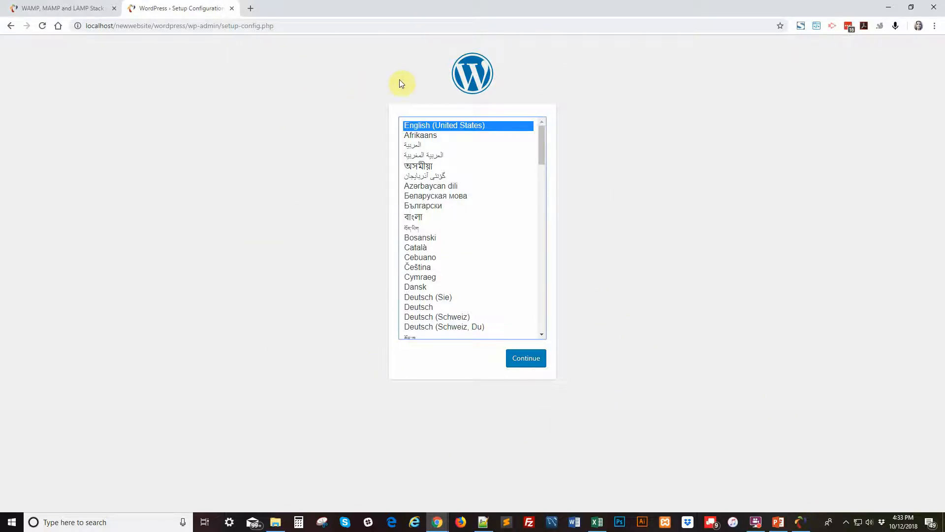
mouse_move(747, 285)
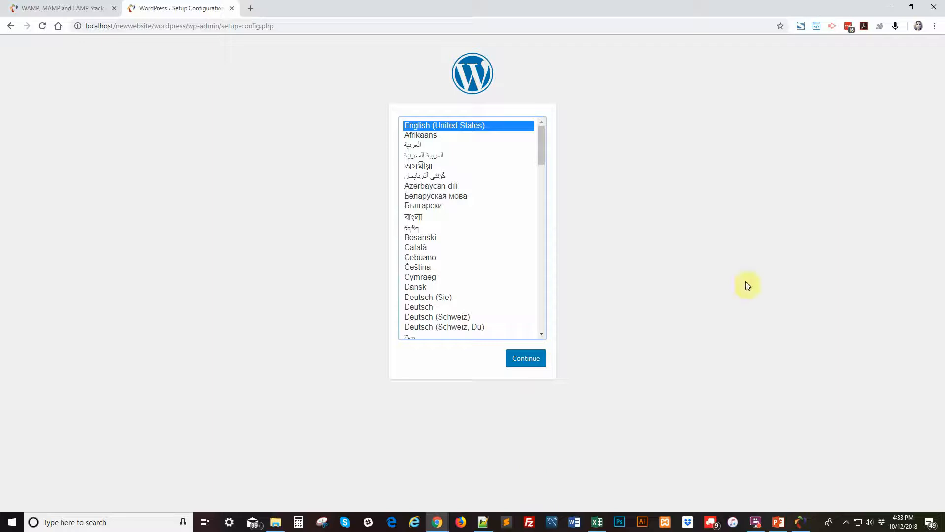